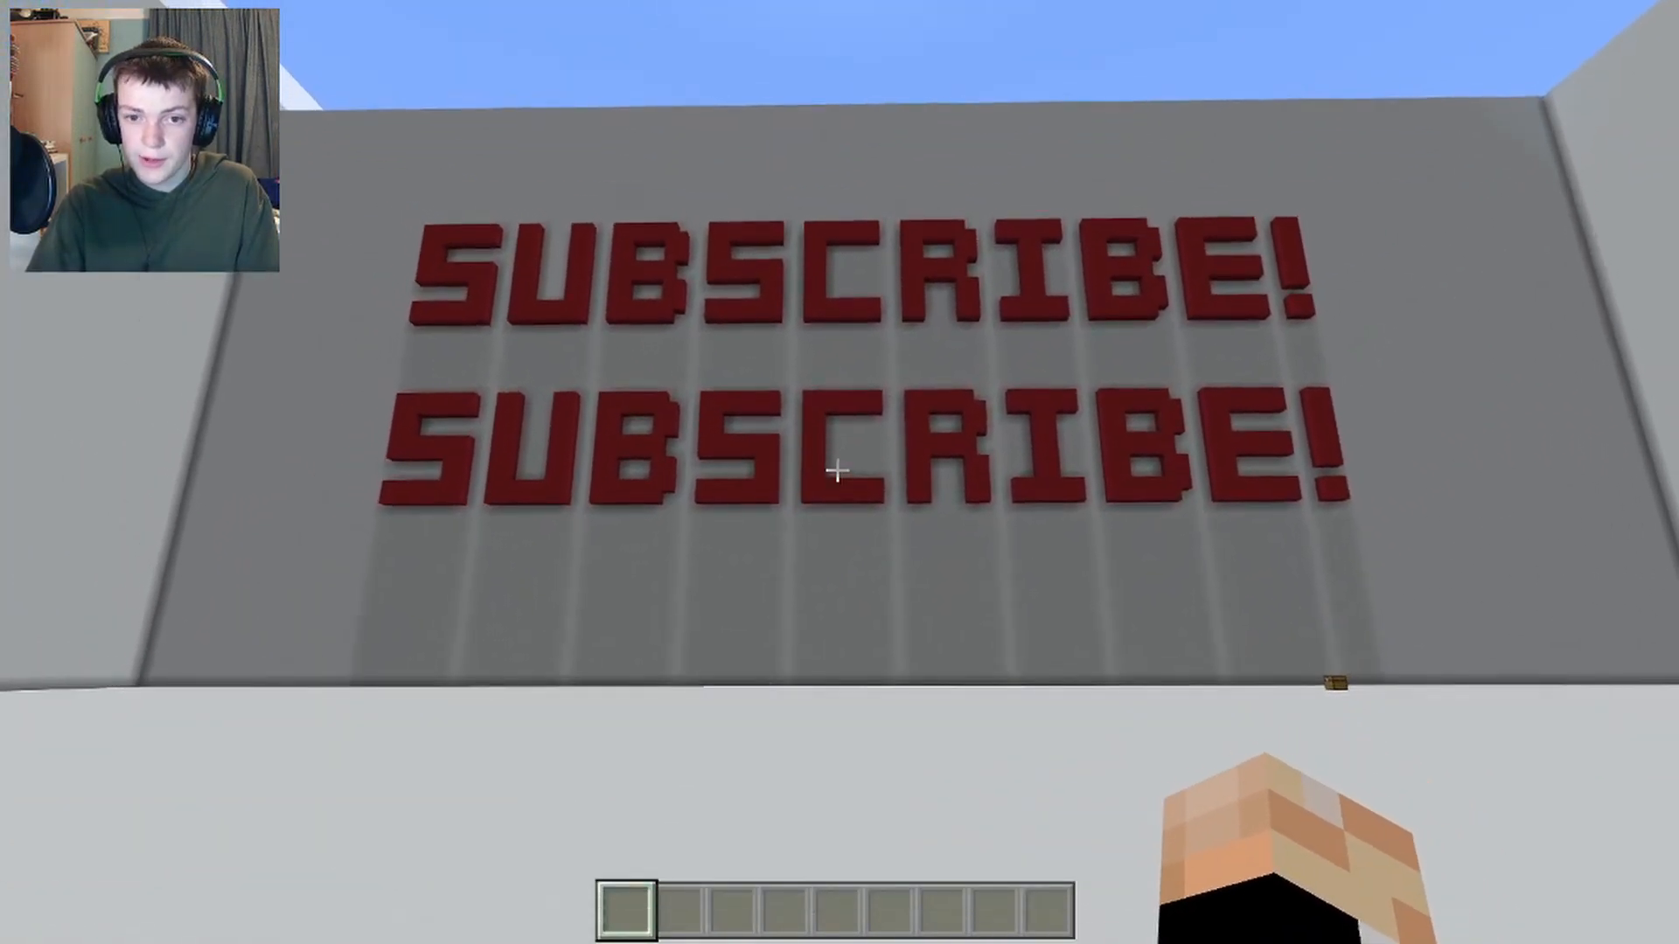
Look up the /setnametag usage in chat, then send a test "hi" message with the Owner tag
{"action": "key", "text": "t"}
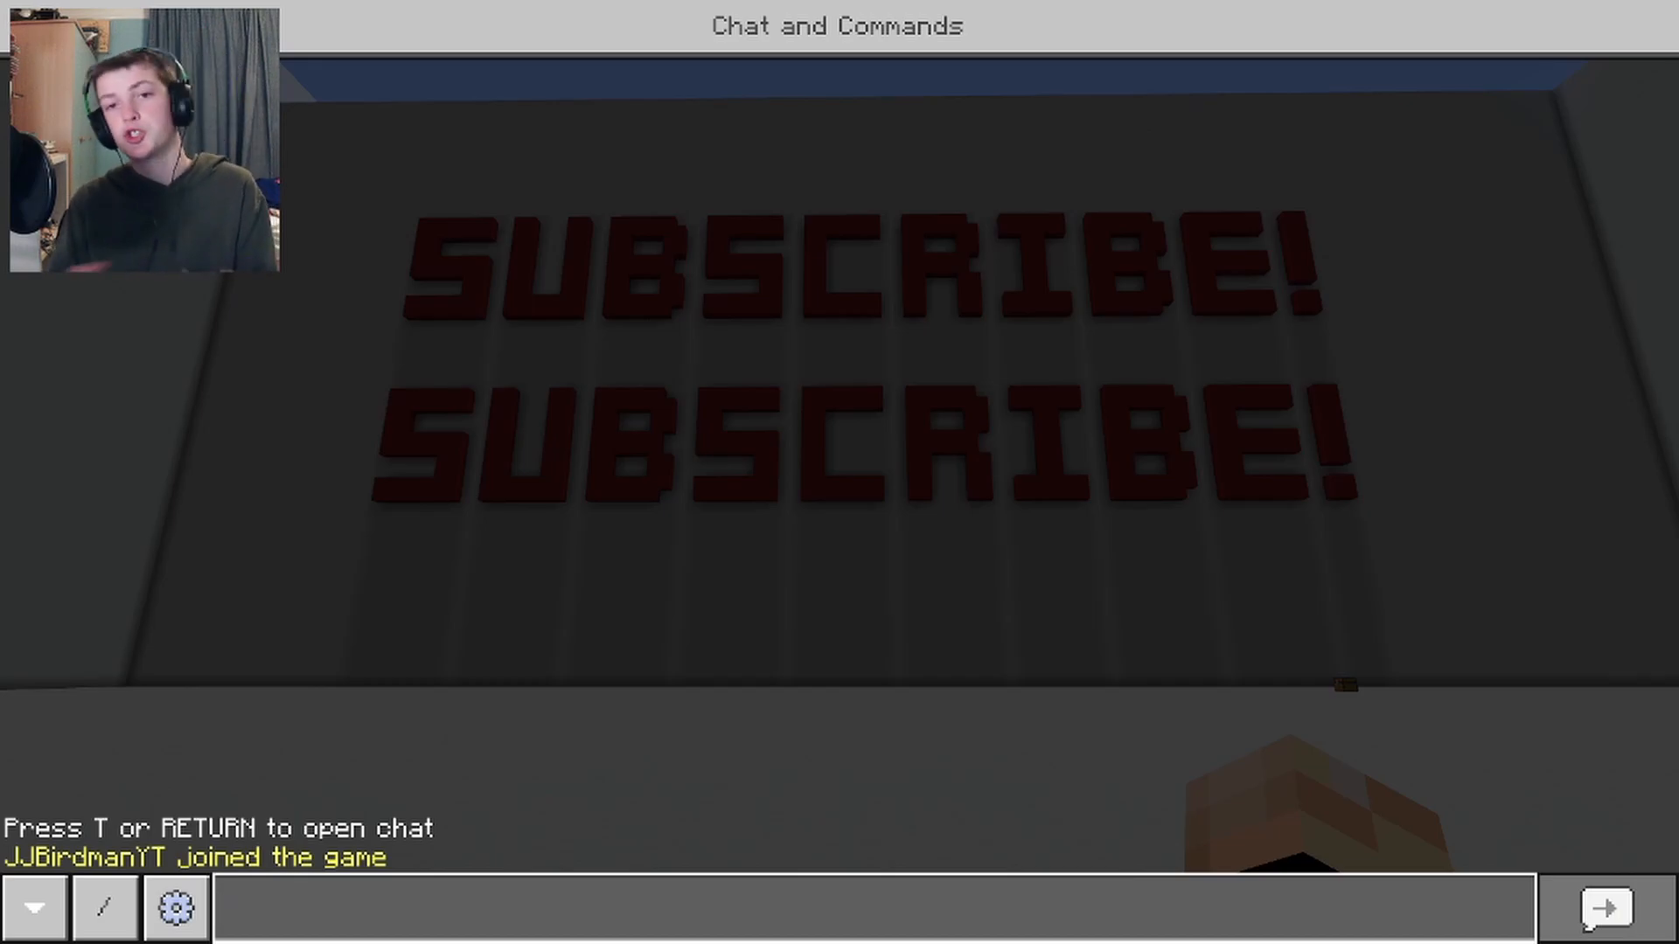
{"action": "type", "text": "/"}
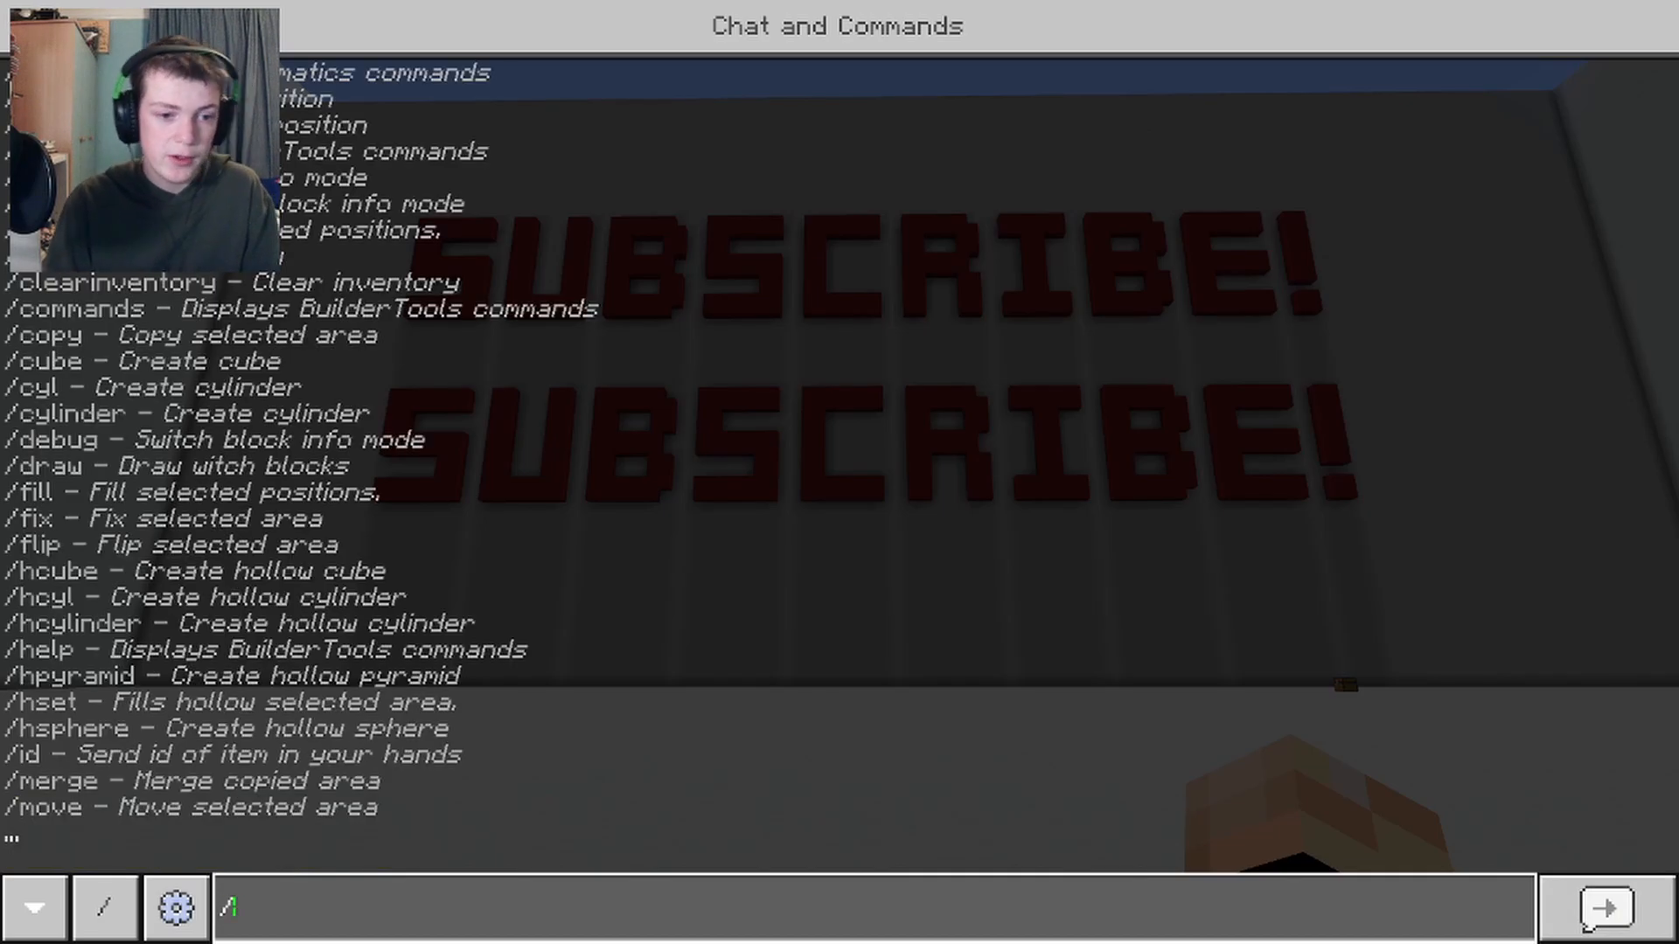
{"action": "type", "text": "setnametag"}
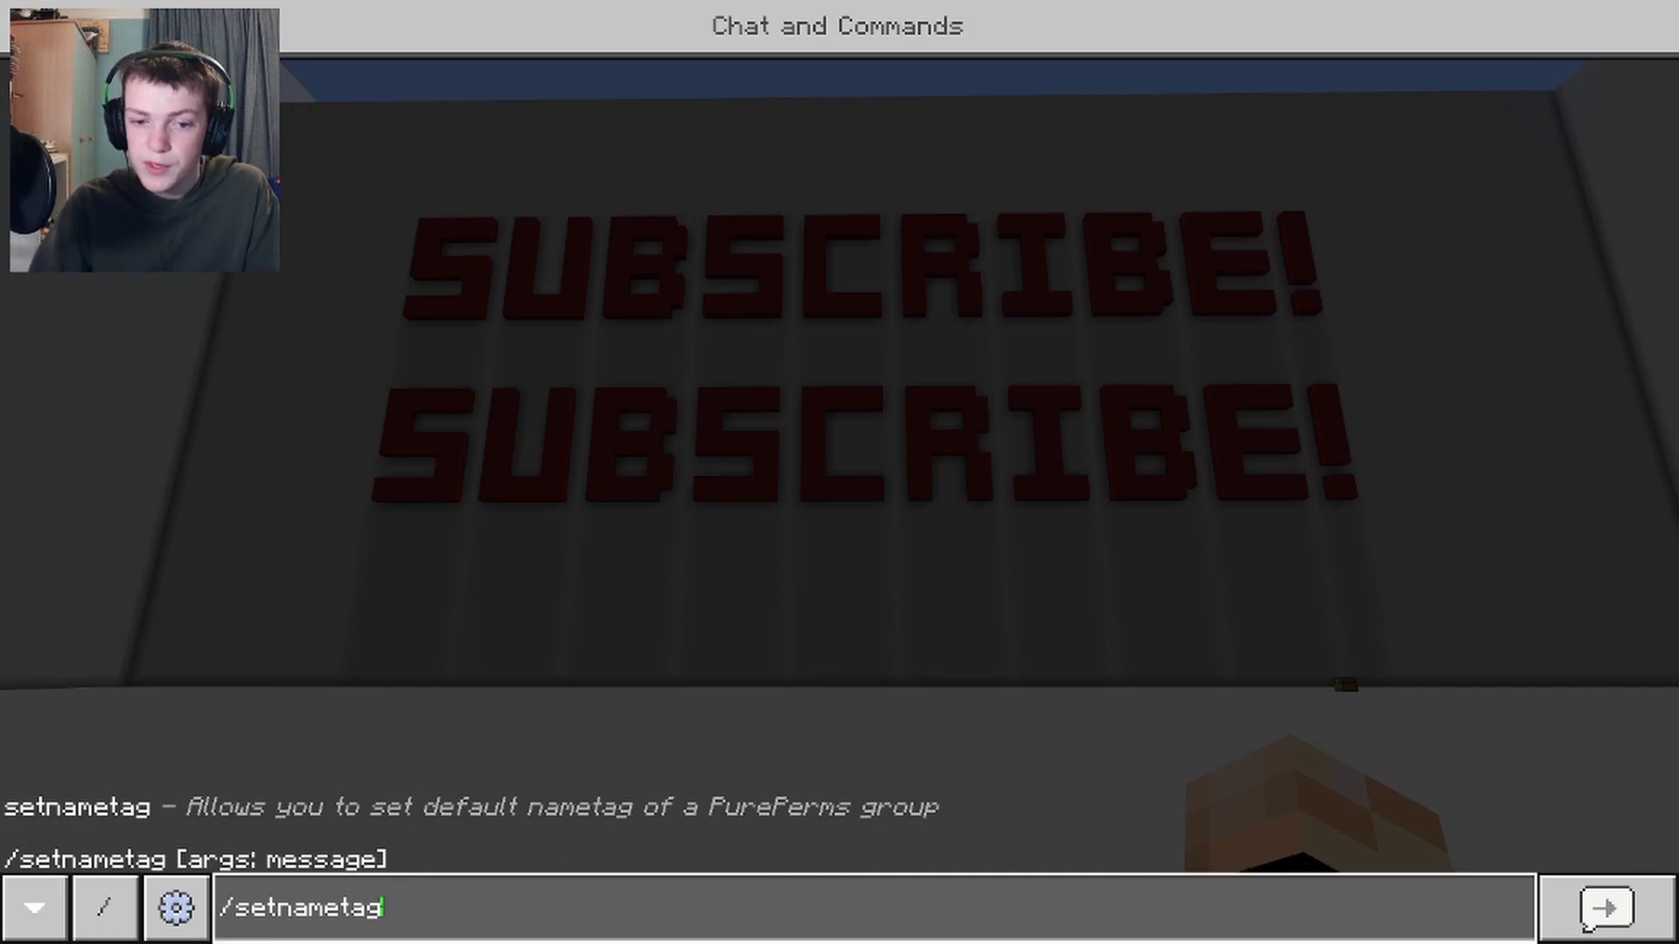
{"action": "key", "text": "backspace"}
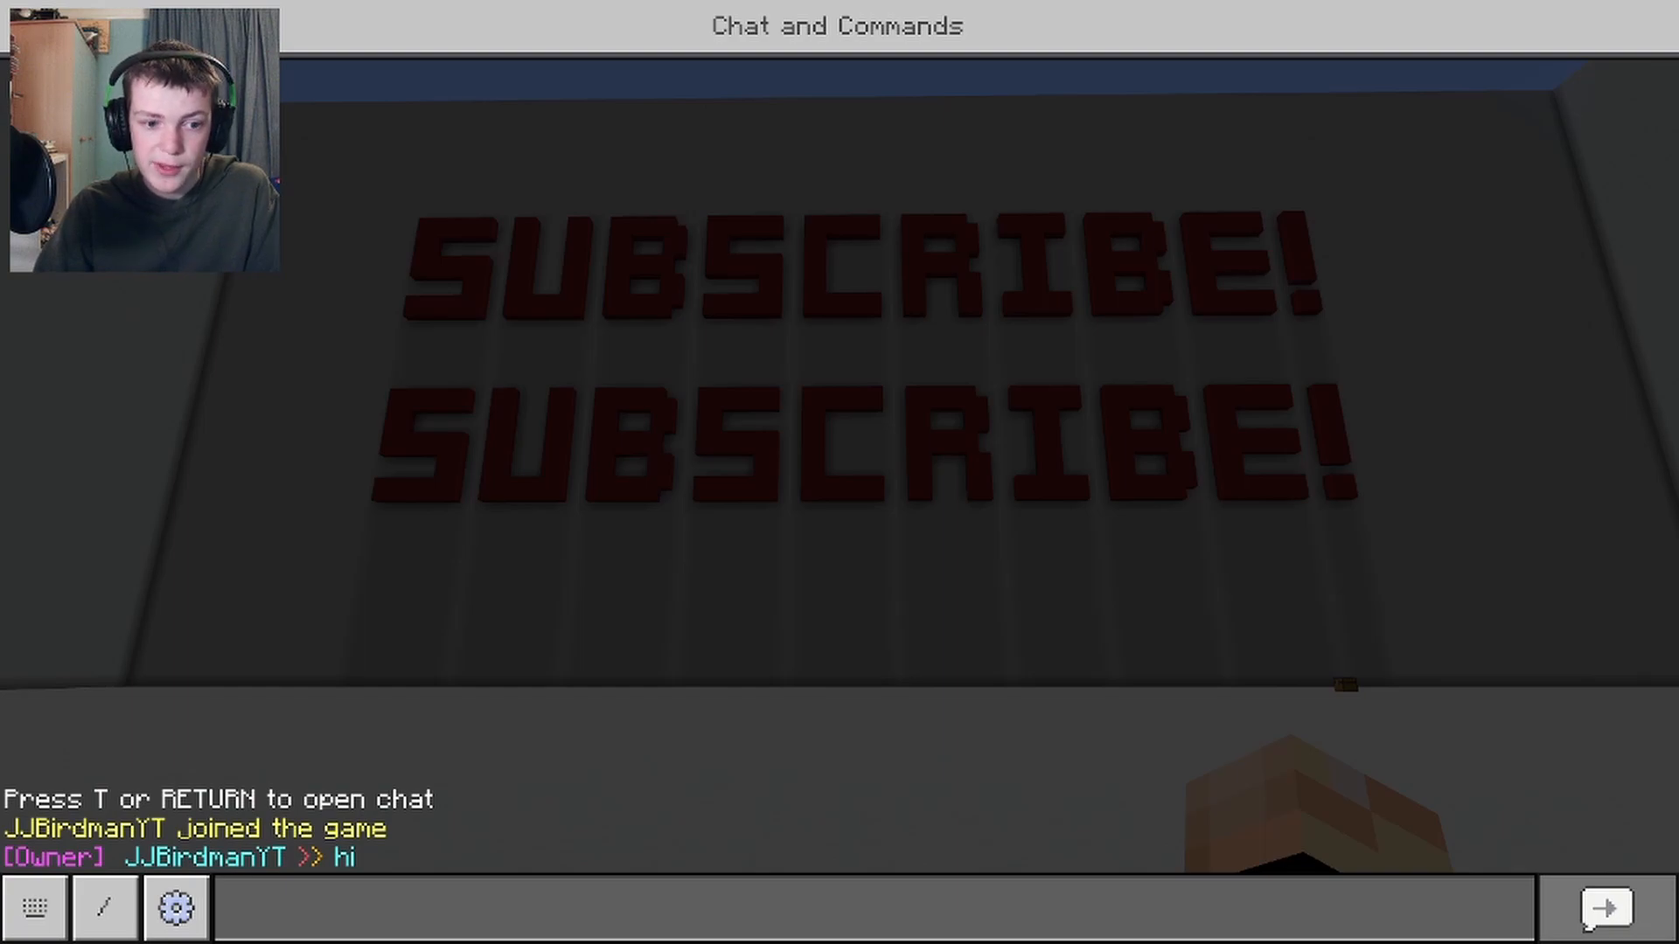
{"action": "left_click", "coordinate": [873, 908]}
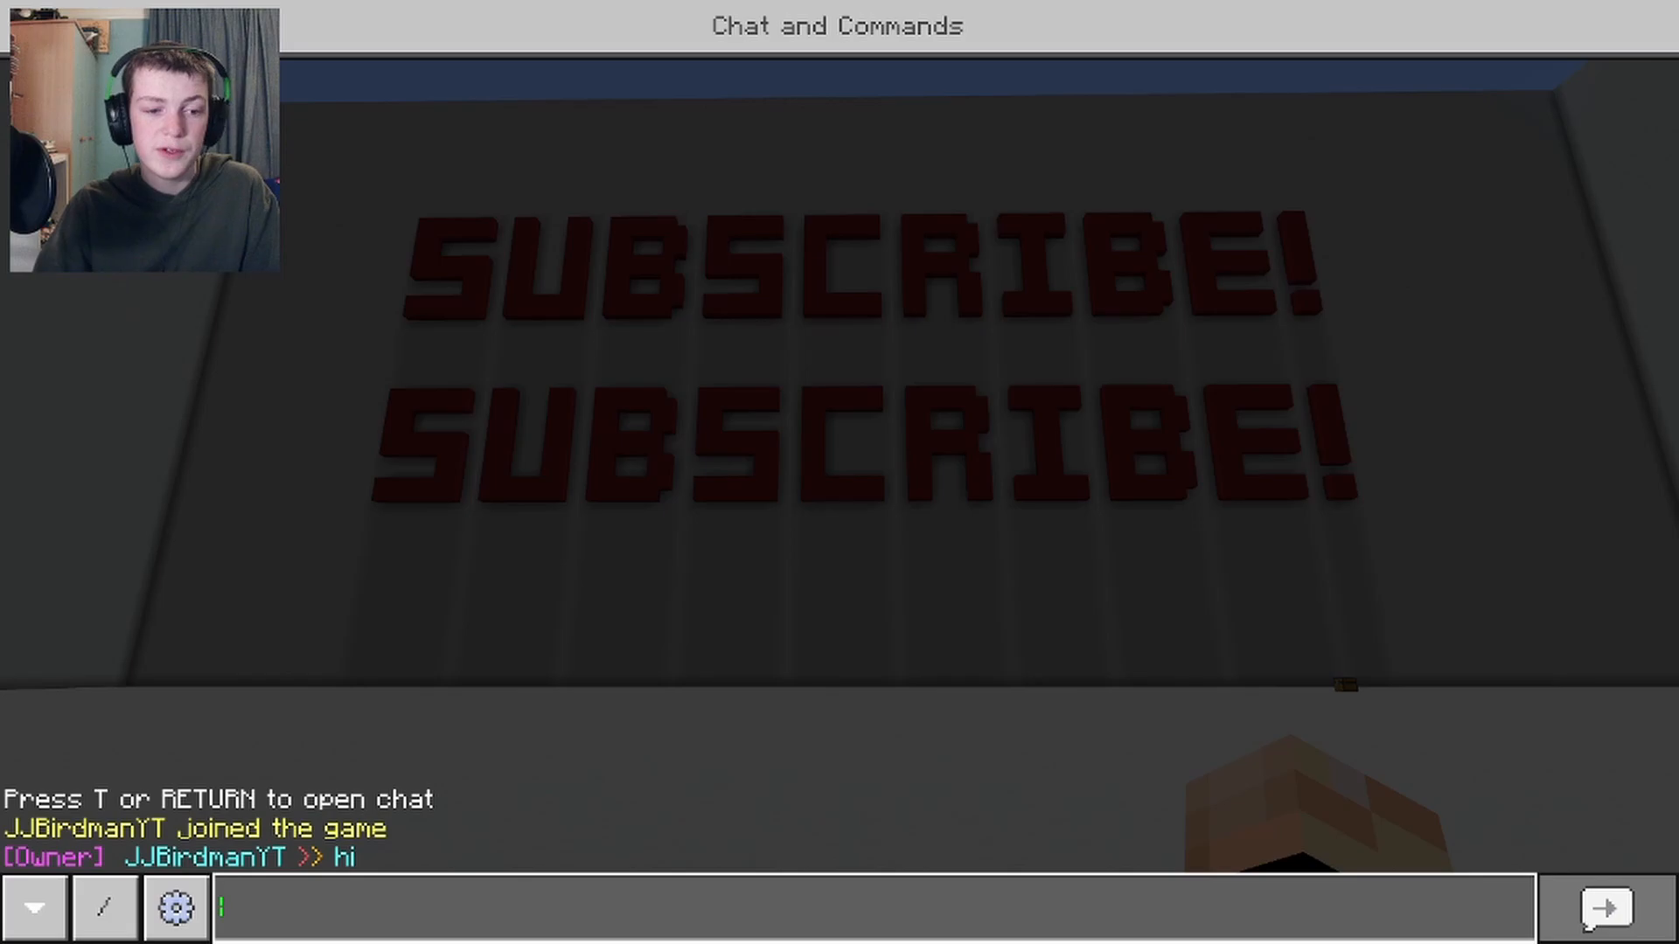
{"action": "type", "text": "/setprefix"}
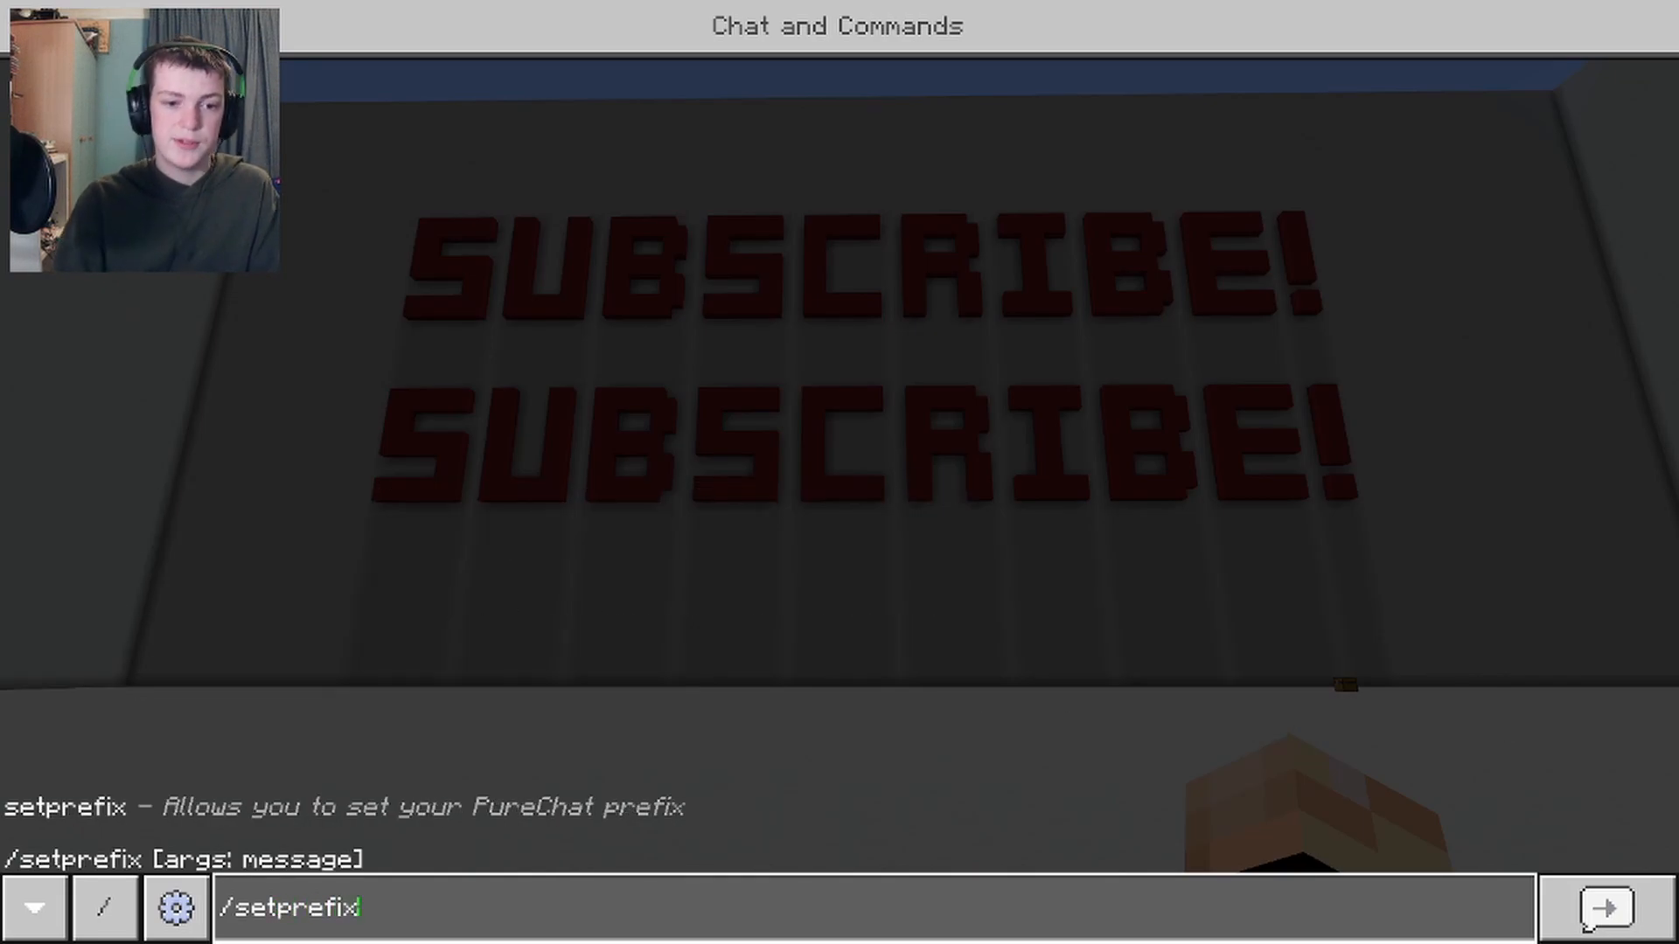
{"action": "key", "text": "Backspace"}
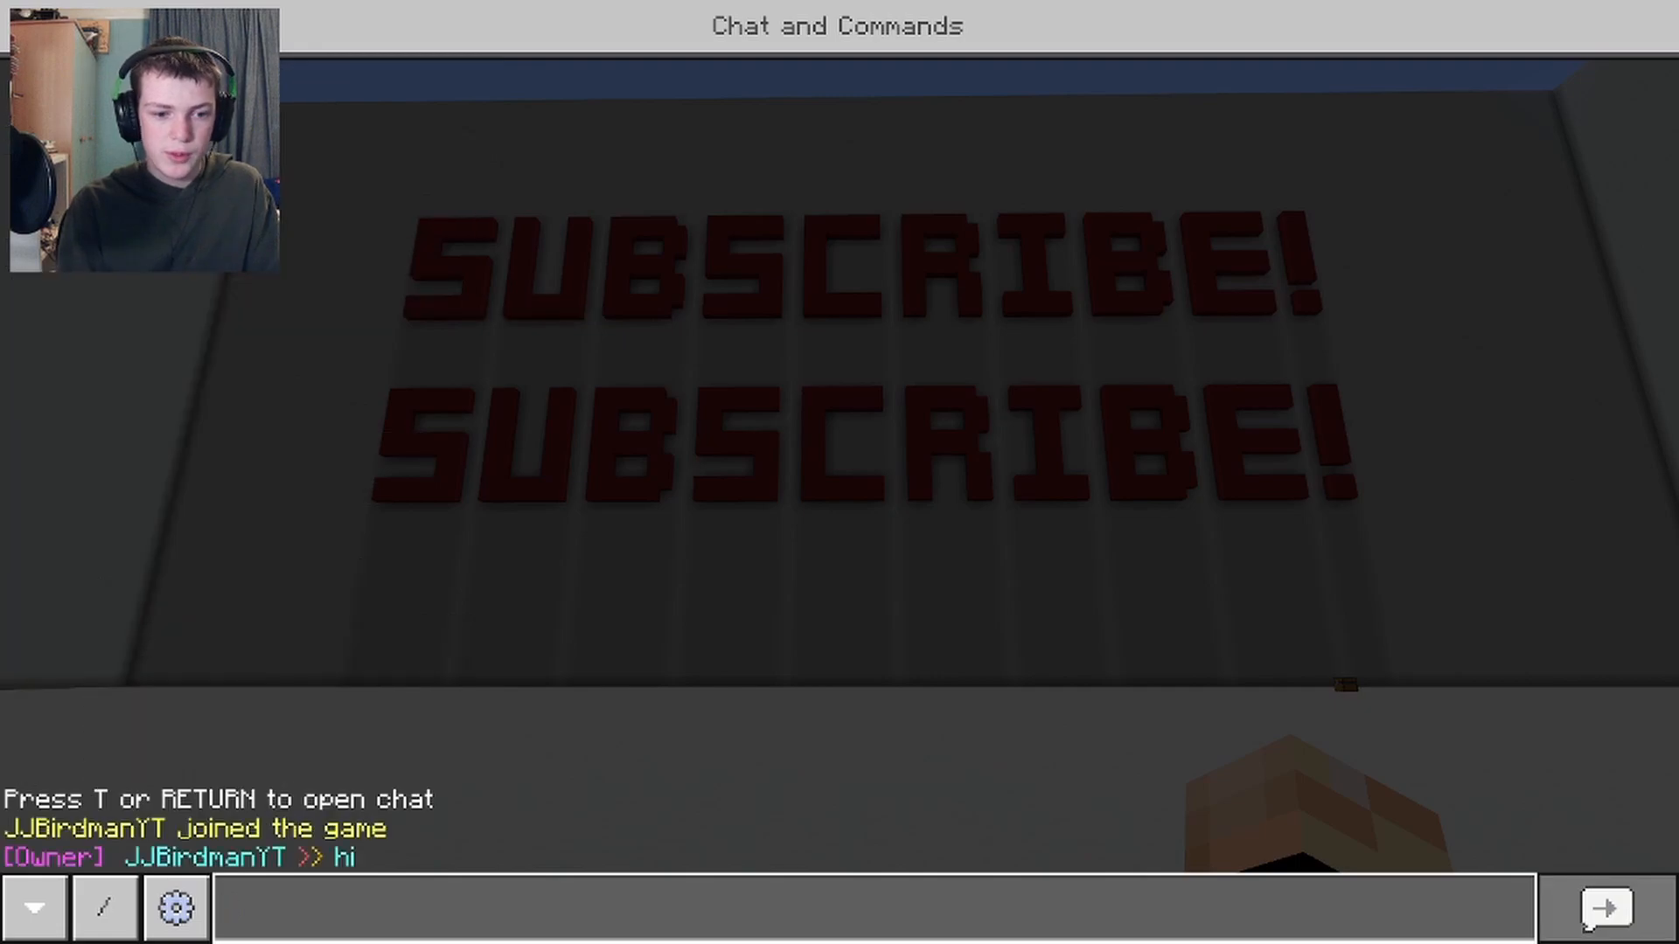
List the registered groups Guest, Admin, Owner, OP, VIP in chat
{"action": "type", "text": "/"}
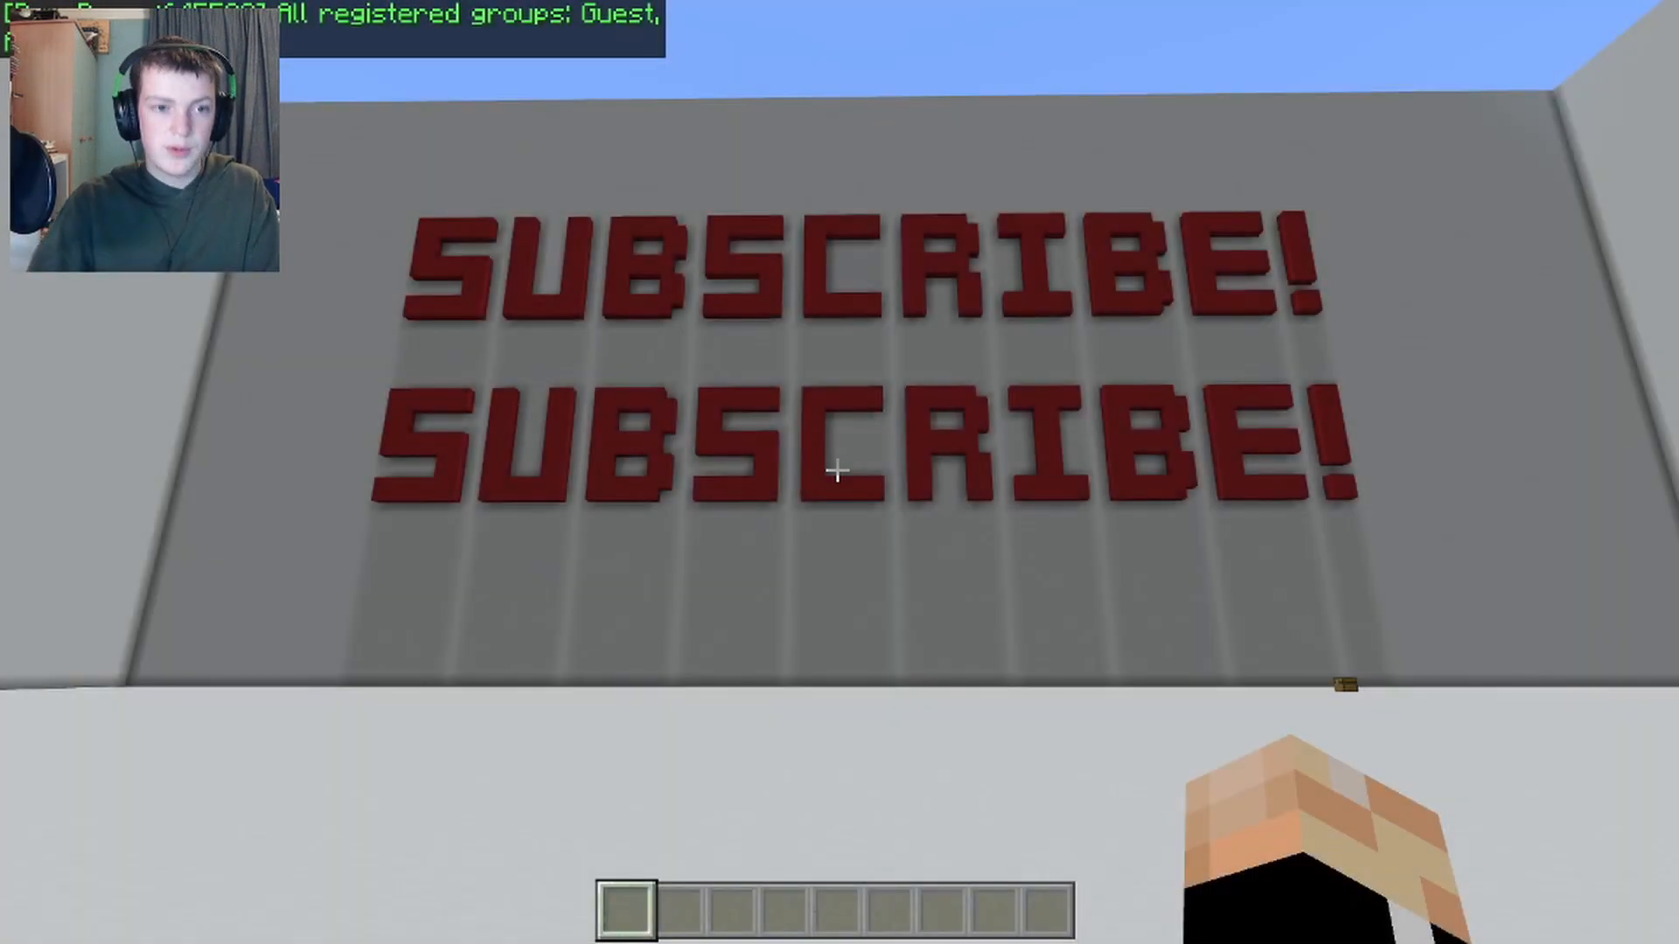
{"action": "key", "text": "t"}
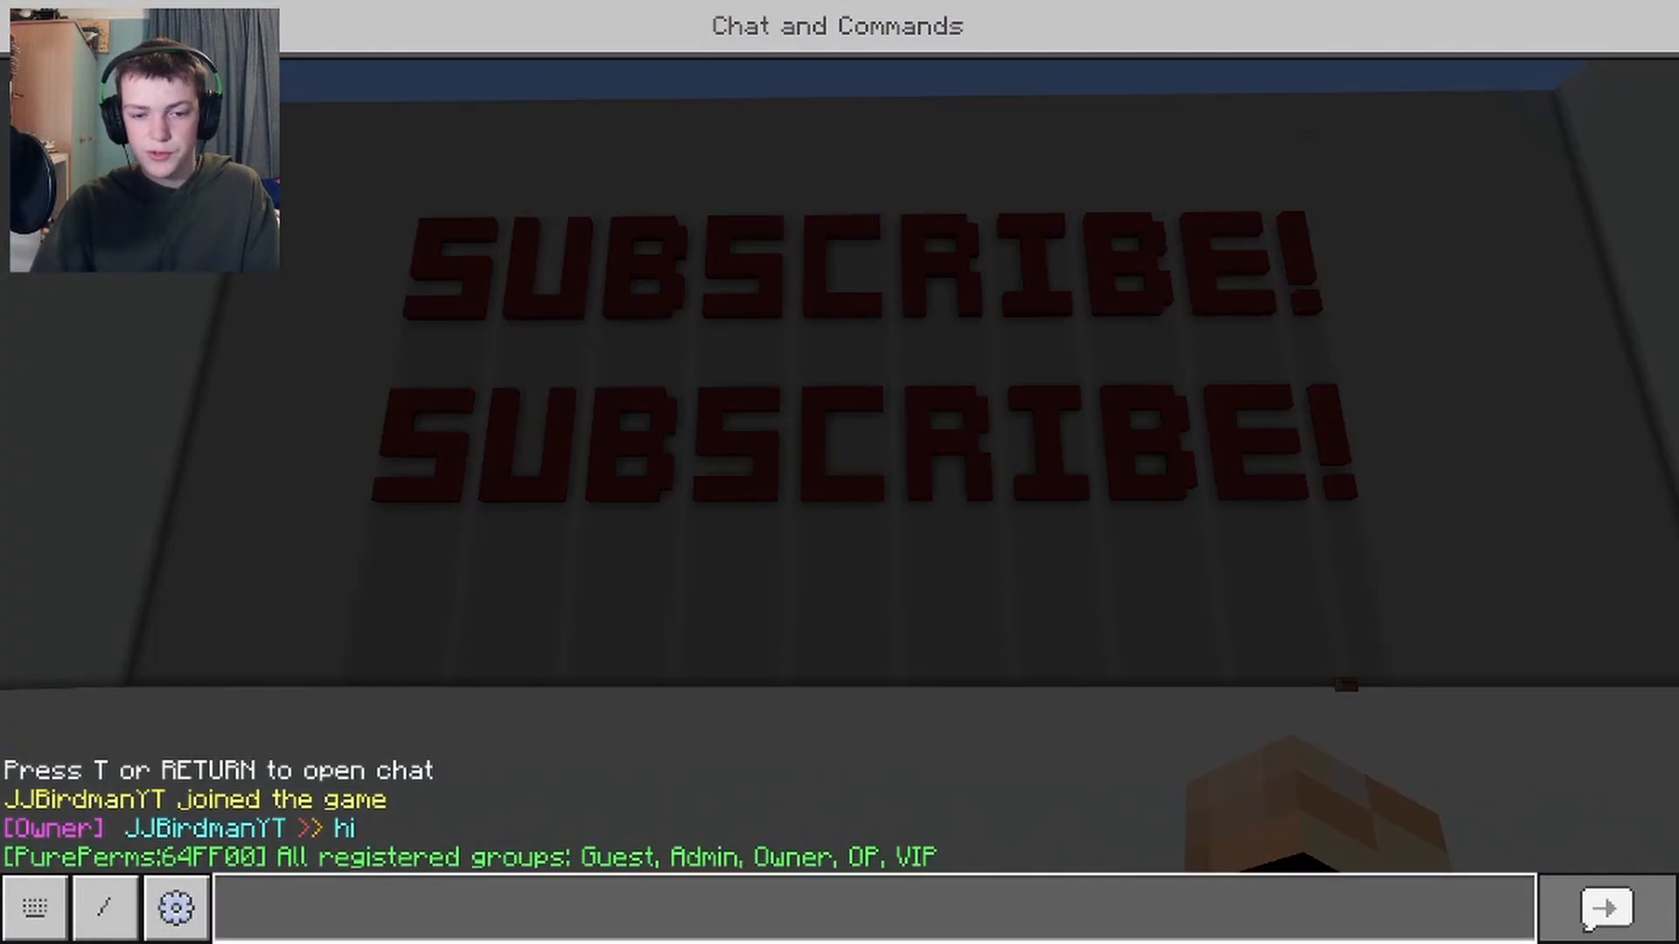
{"action": "key", "text": "Escape"}
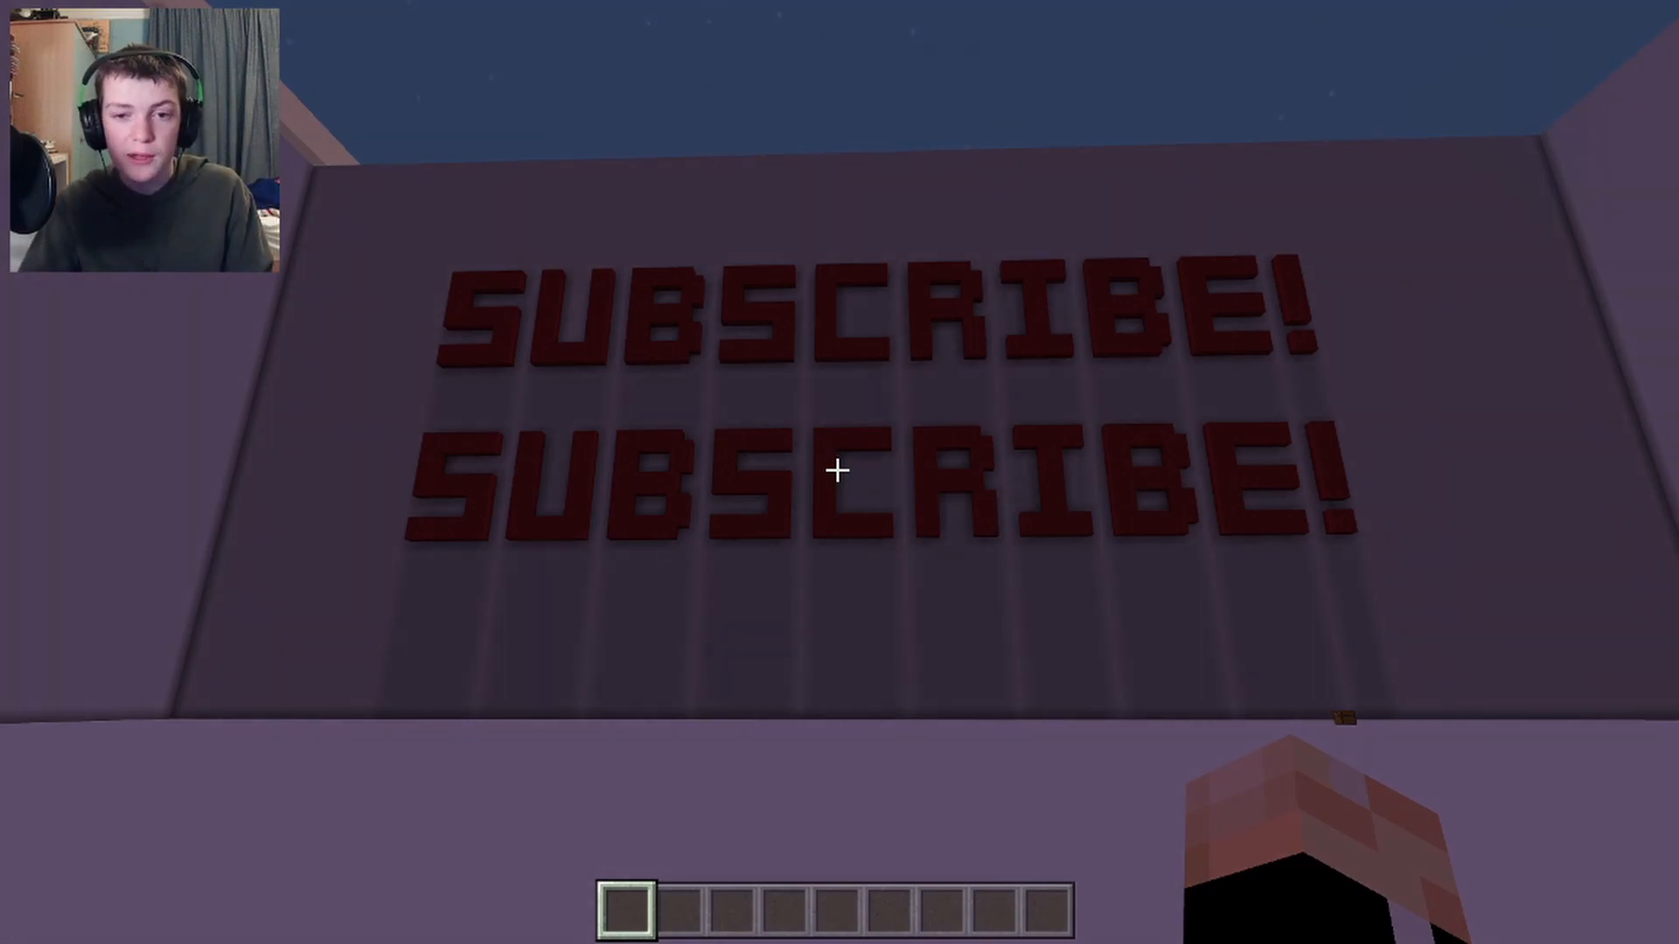
Give the Owner group a gold chat format via /setformat Owner world §6Owner %p
{"action": "key", "text": "t"}
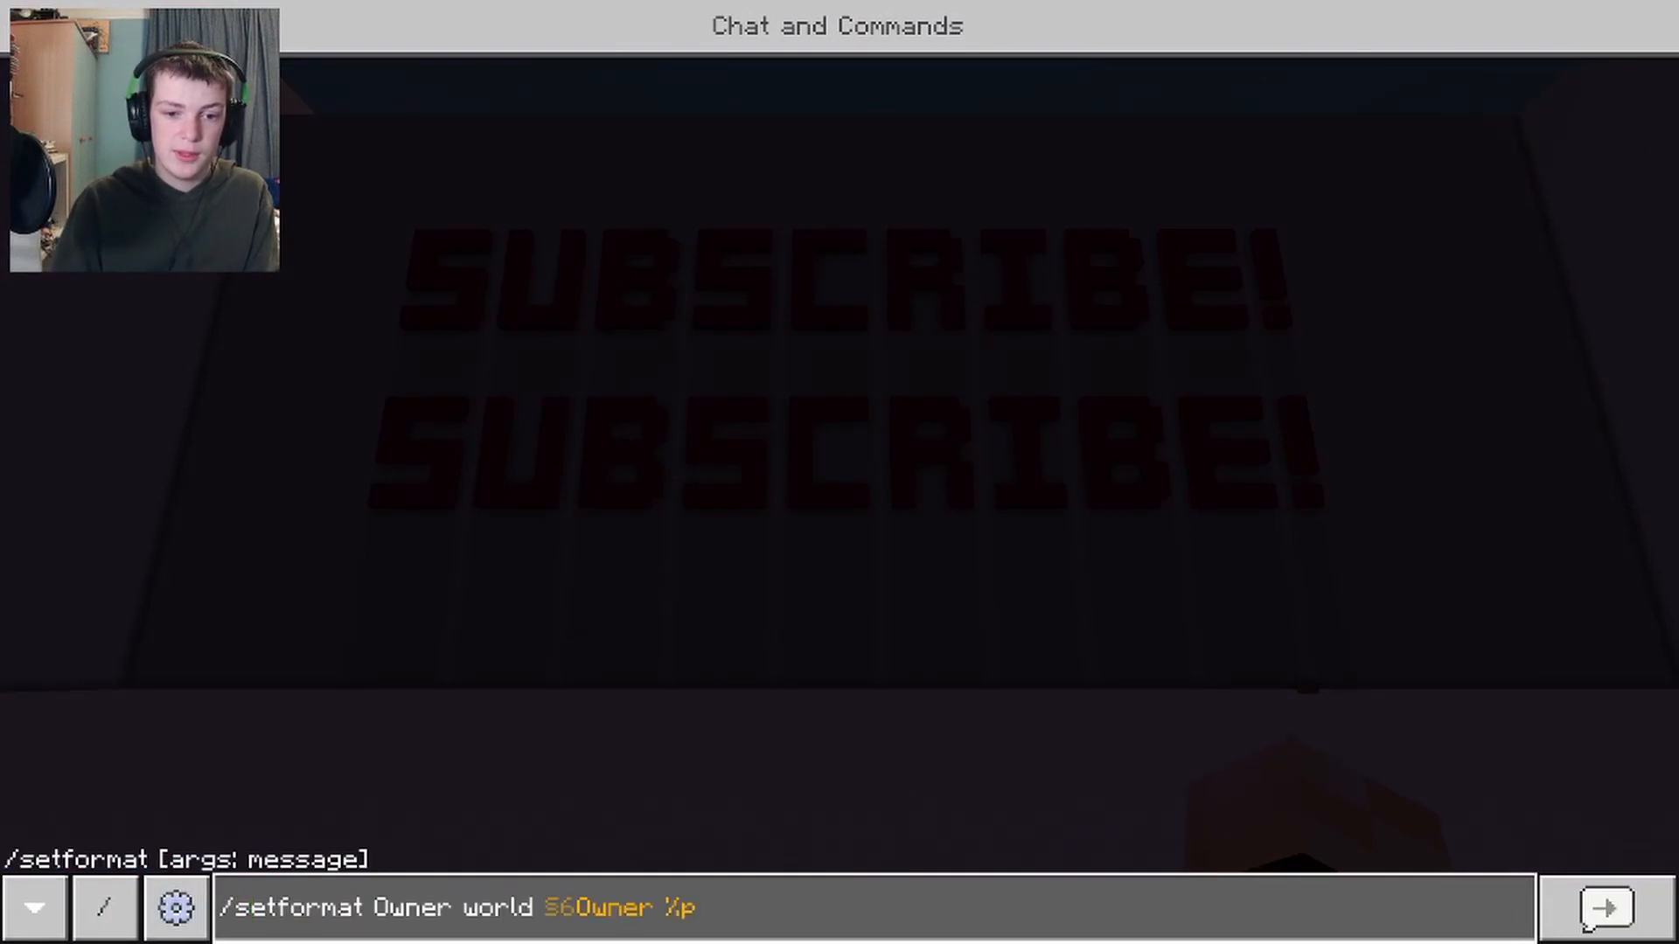
{"action": "left_click", "coordinate": [1602, 908]}
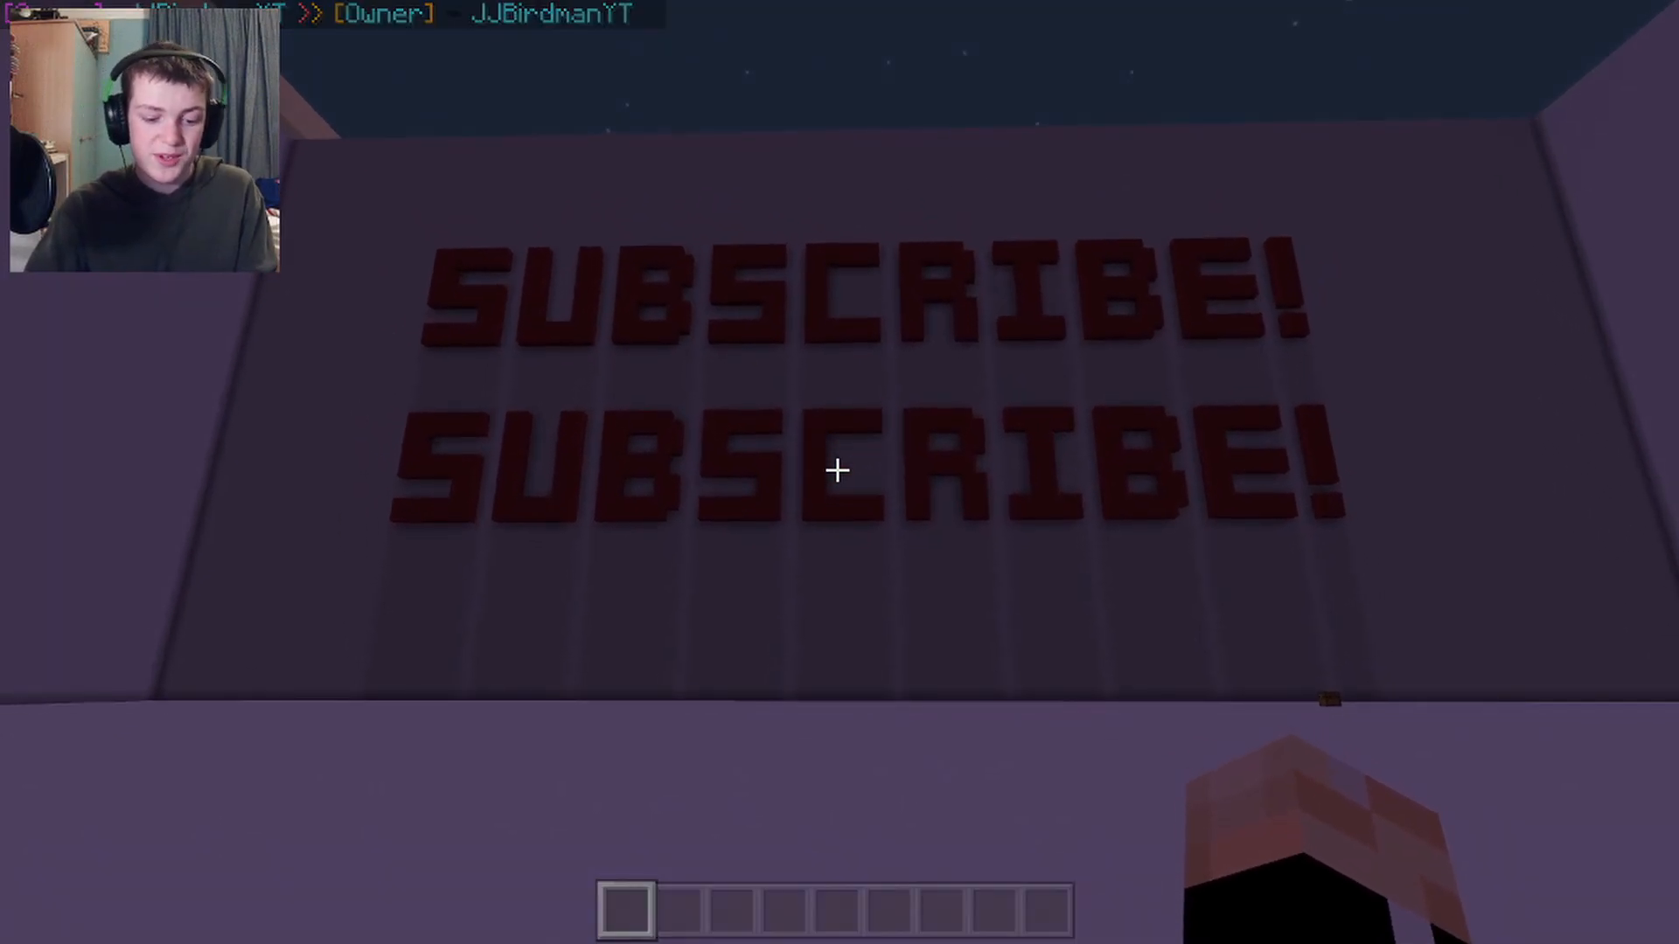
{"action": "type", "text": "/setduffi"}
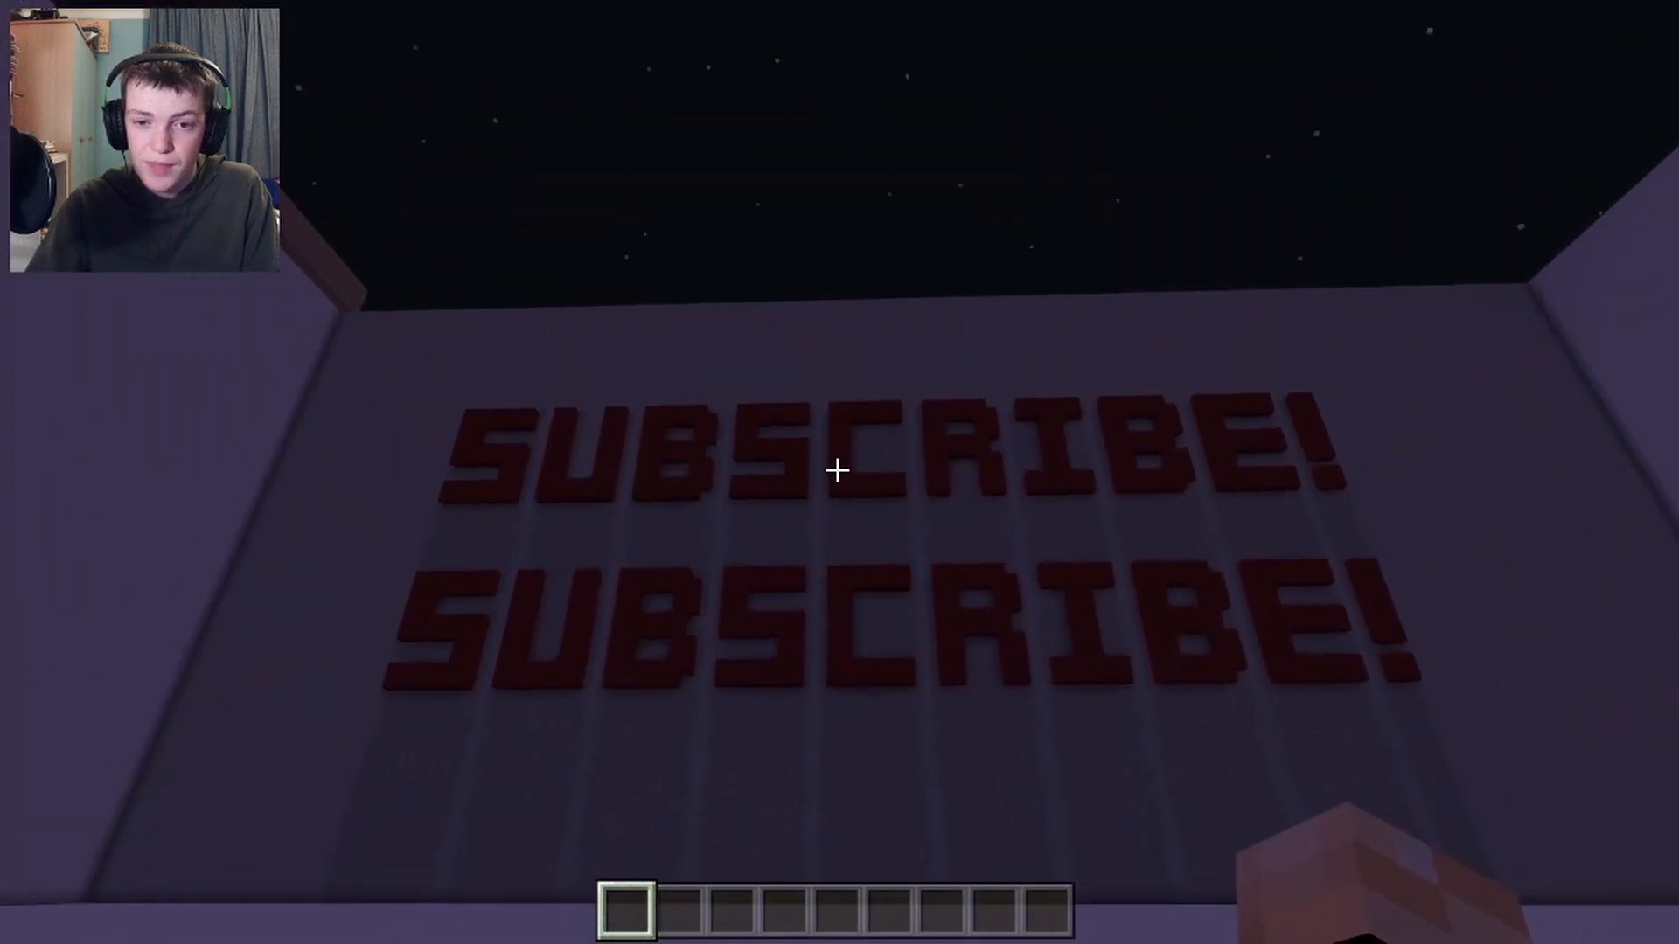
{"action": "mouse_move", "coordinate": [839, 470]}
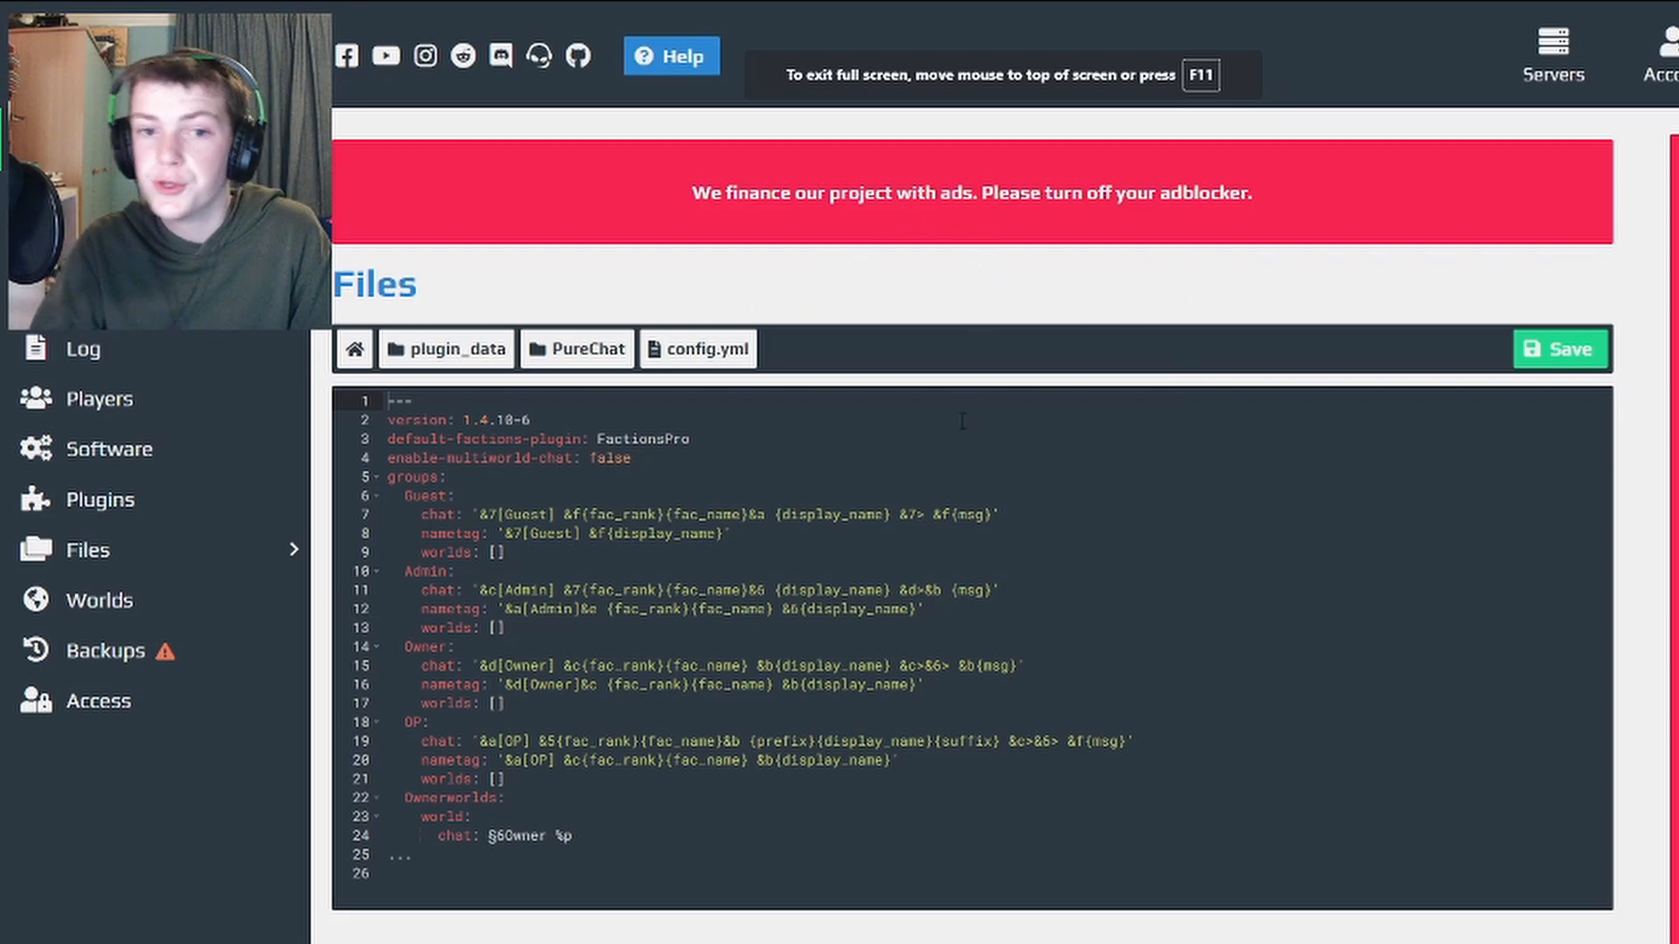
{"action": "mouse_move", "coordinate": [1084, 223]}
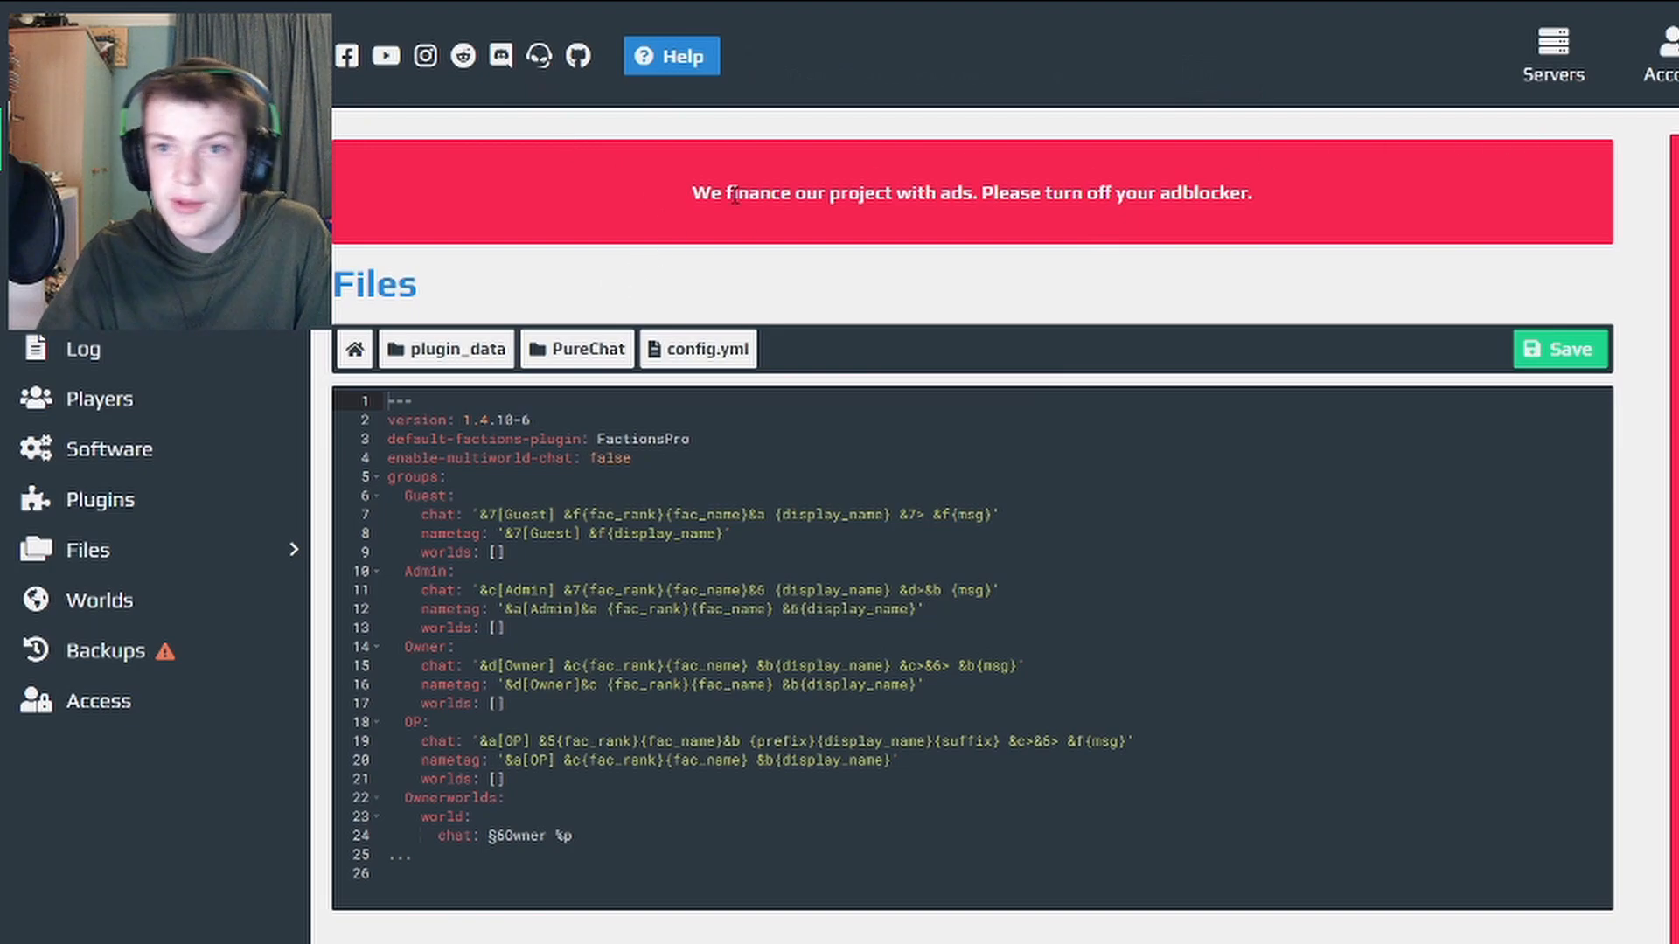
{"action": "mouse_move", "coordinate": [450, 362]}
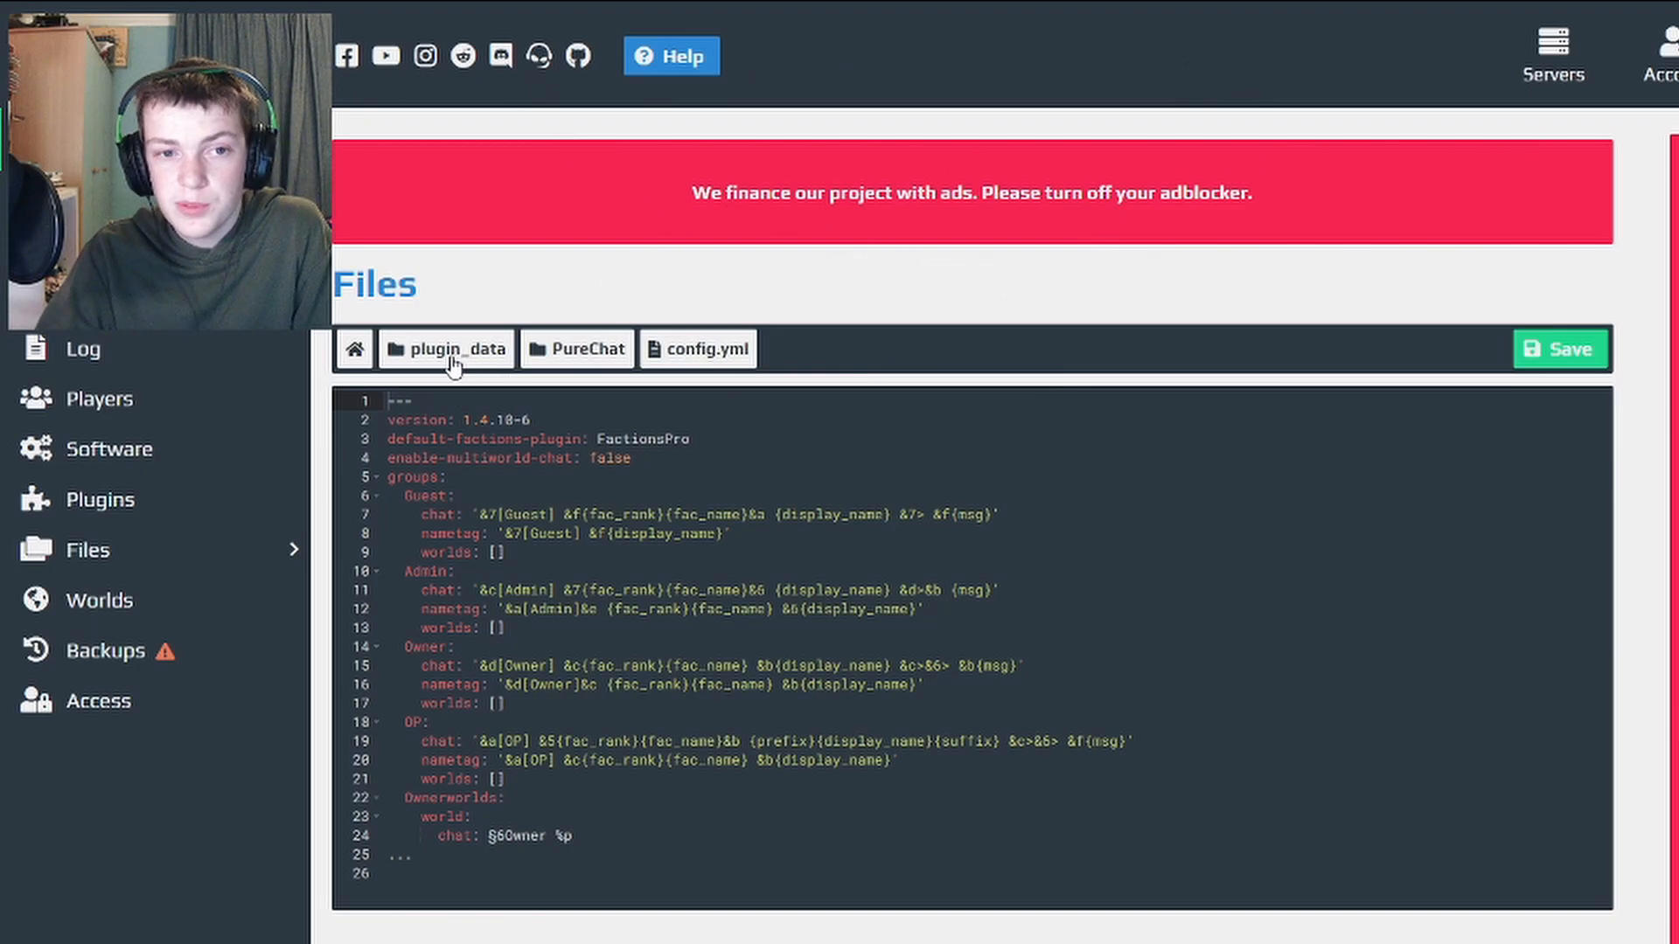
{"action": "mouse_move", "coordinate": [722, 319]}
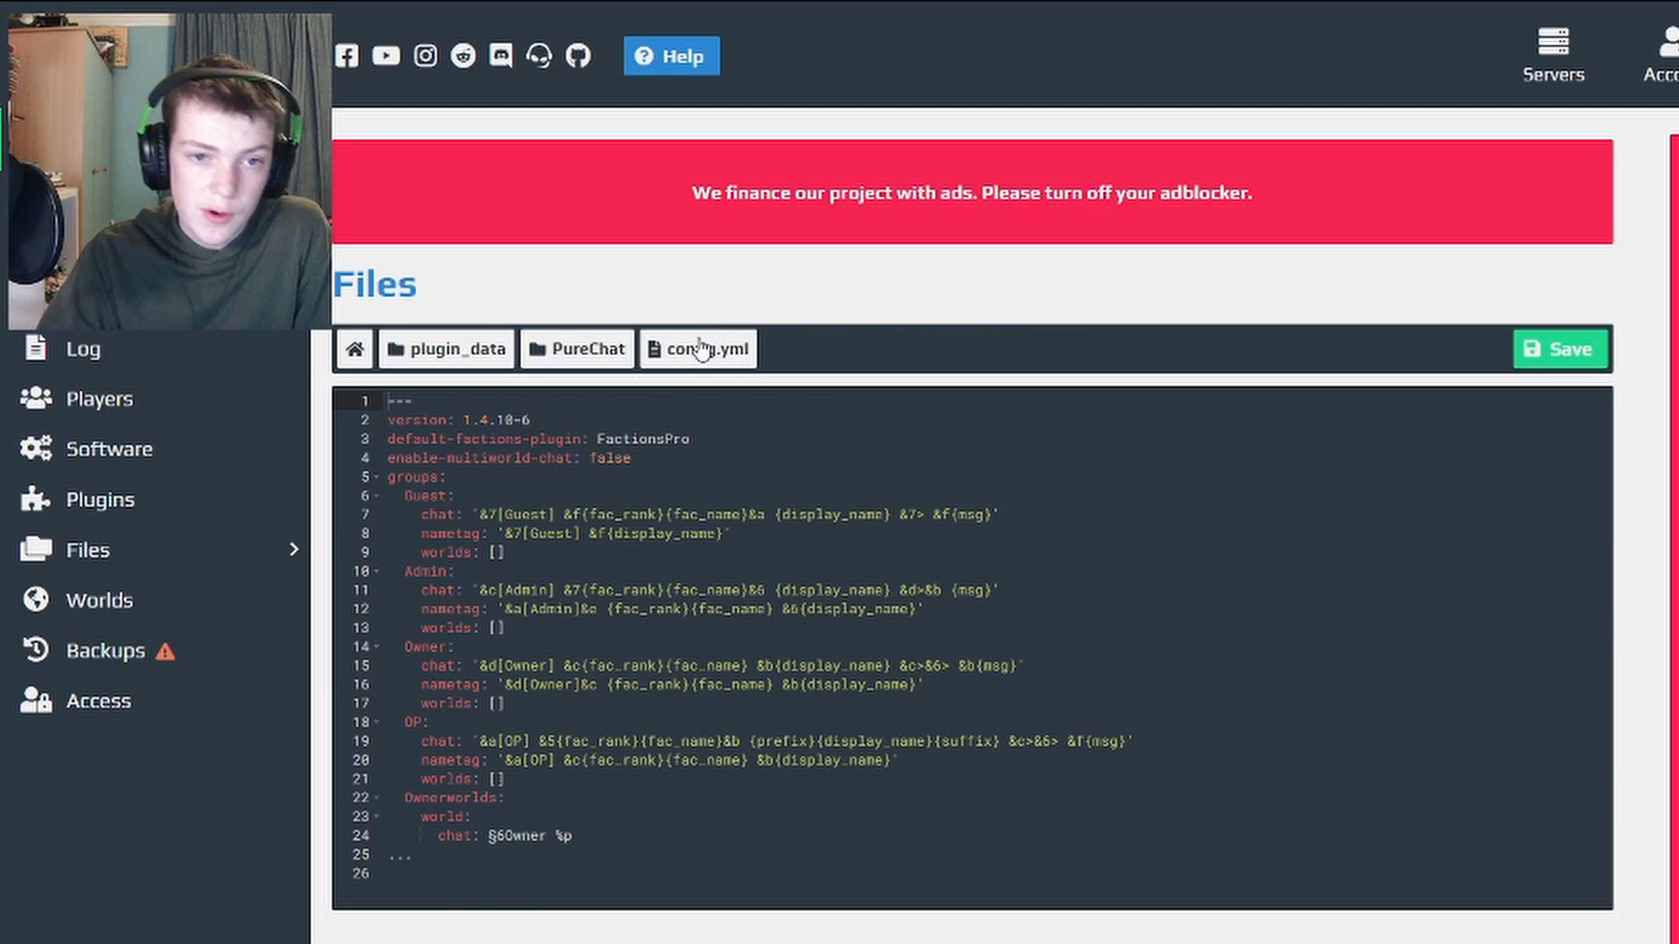
Remove the Ownerworlds block from config.yml so the groups end with OP
{"action": "left_click", "coordinate": [607, 515]}
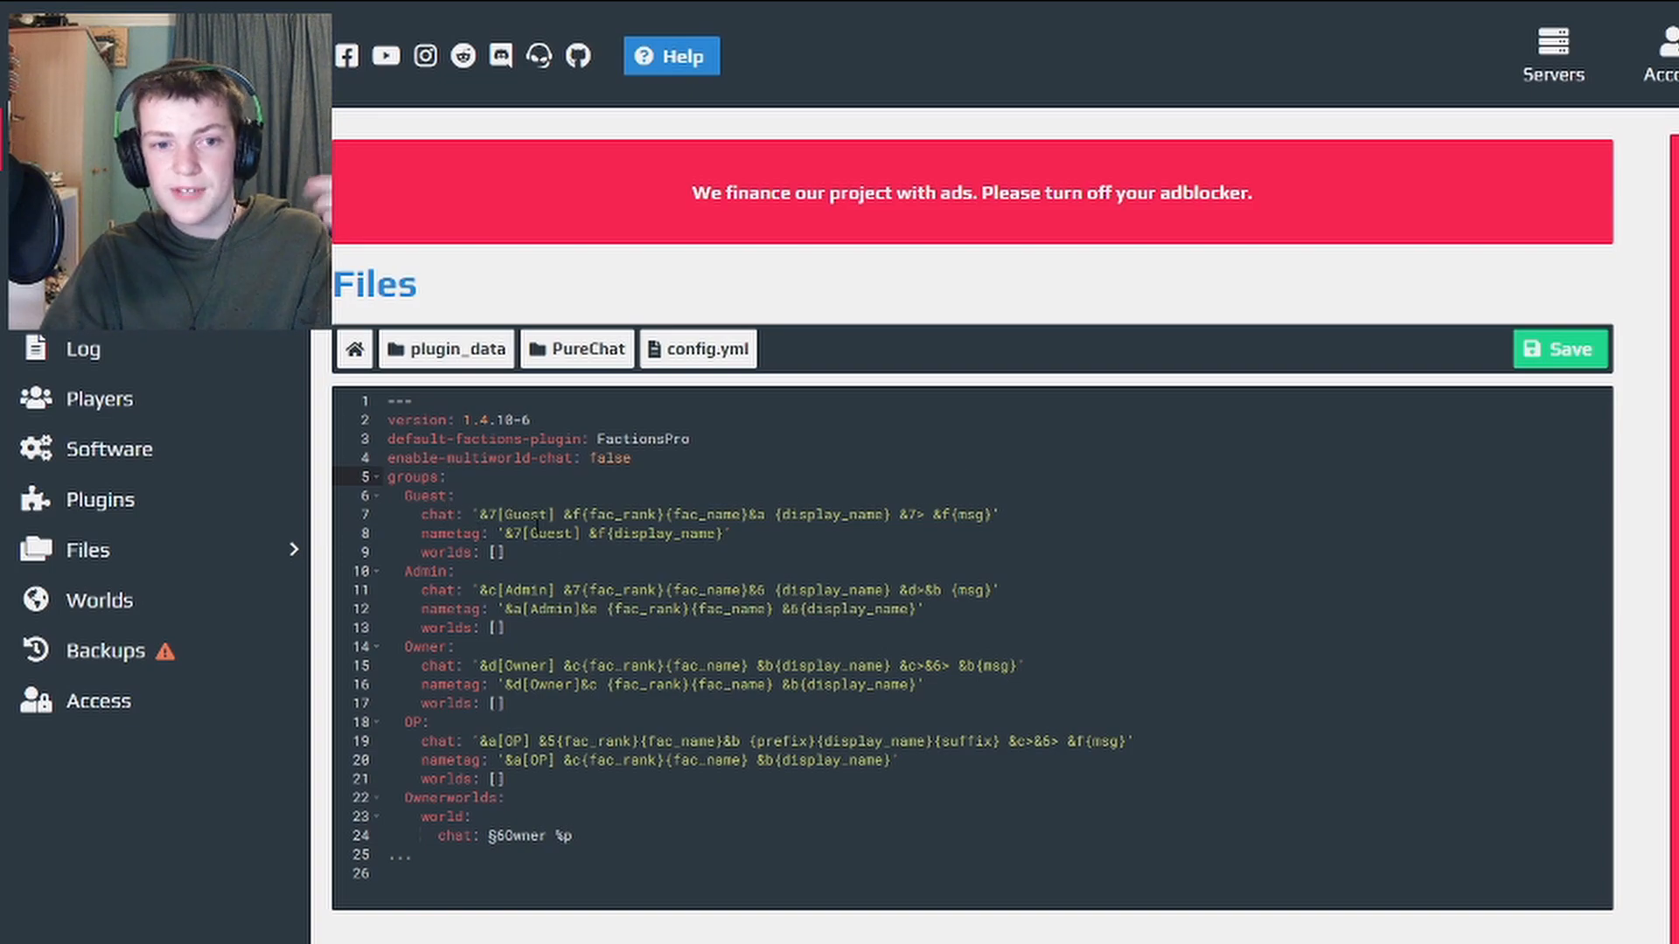
{"action": "left_click", "coordinate": [544, 515]}
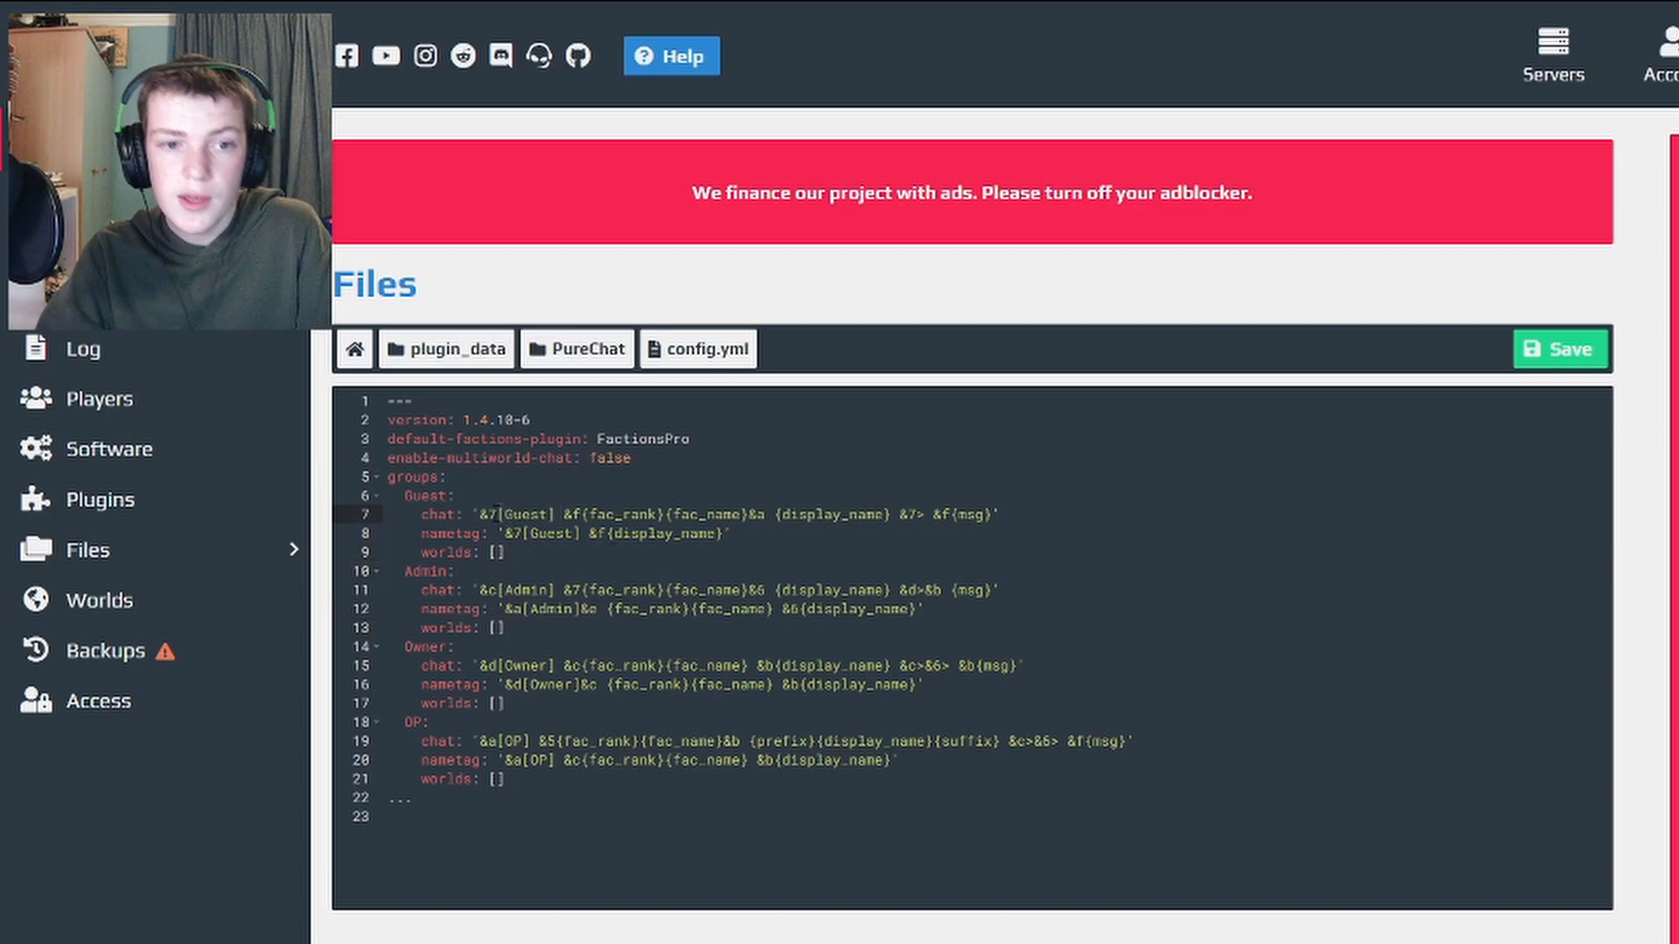
Add {suffix} before and {prefix} after {display_name} in the Guest chat format line
{"action": "left_click", "coordinate": [513, 514]}
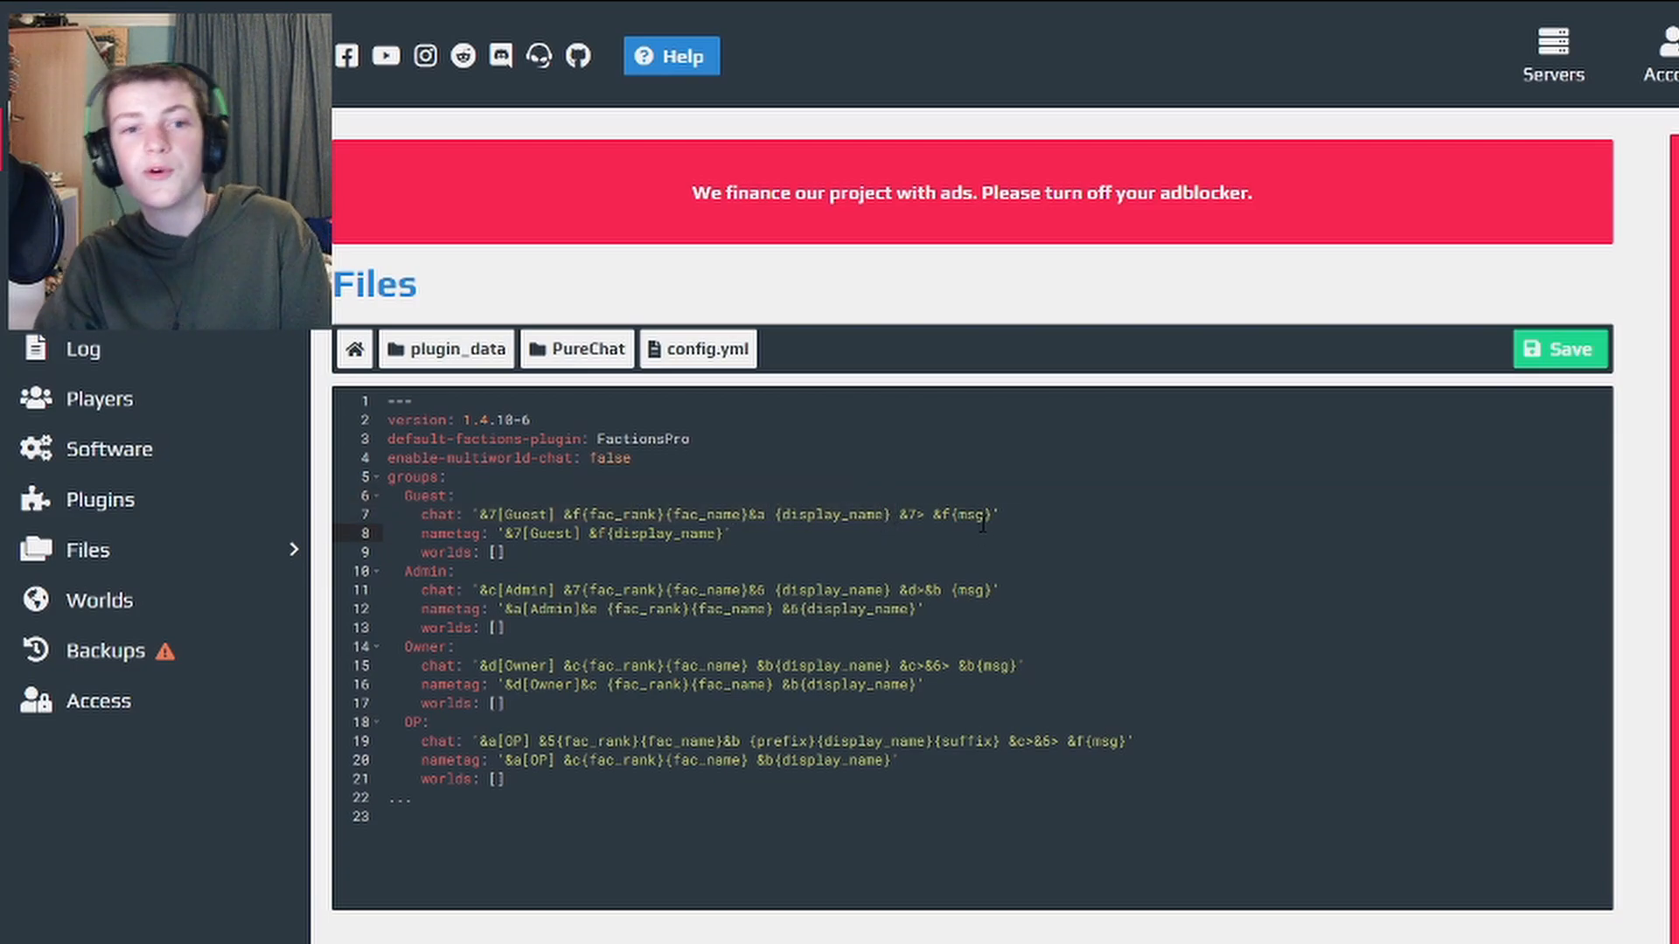
{"action": "left_click", "coordinate": [556, 514]}
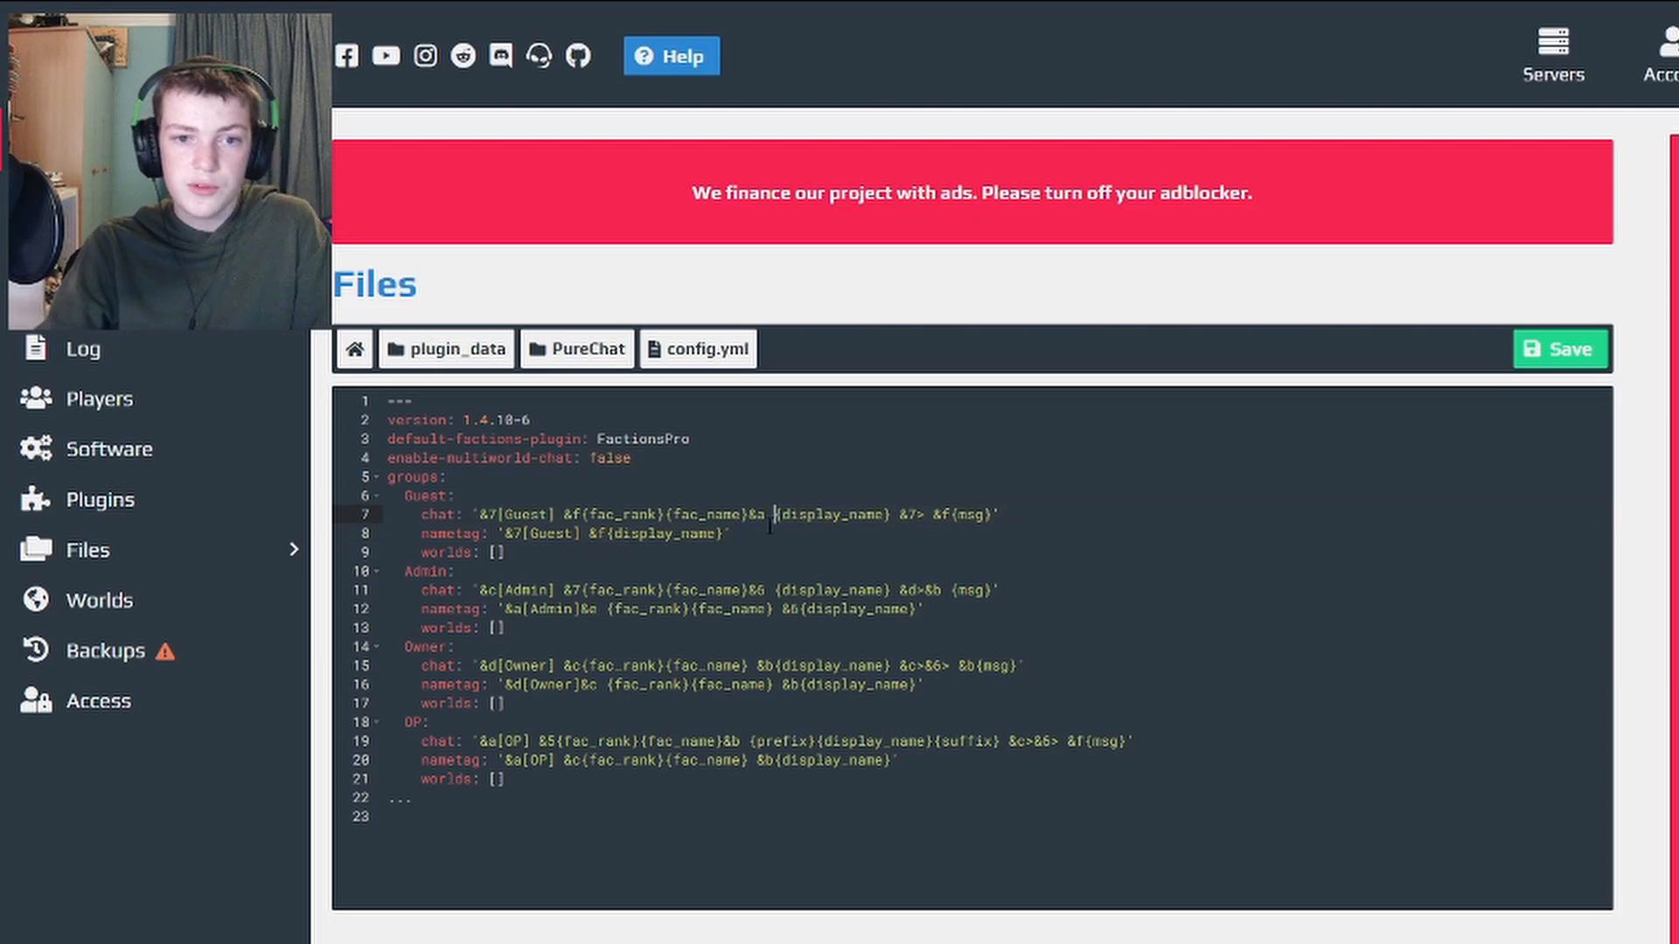
{"action": "type", "text": "{"}
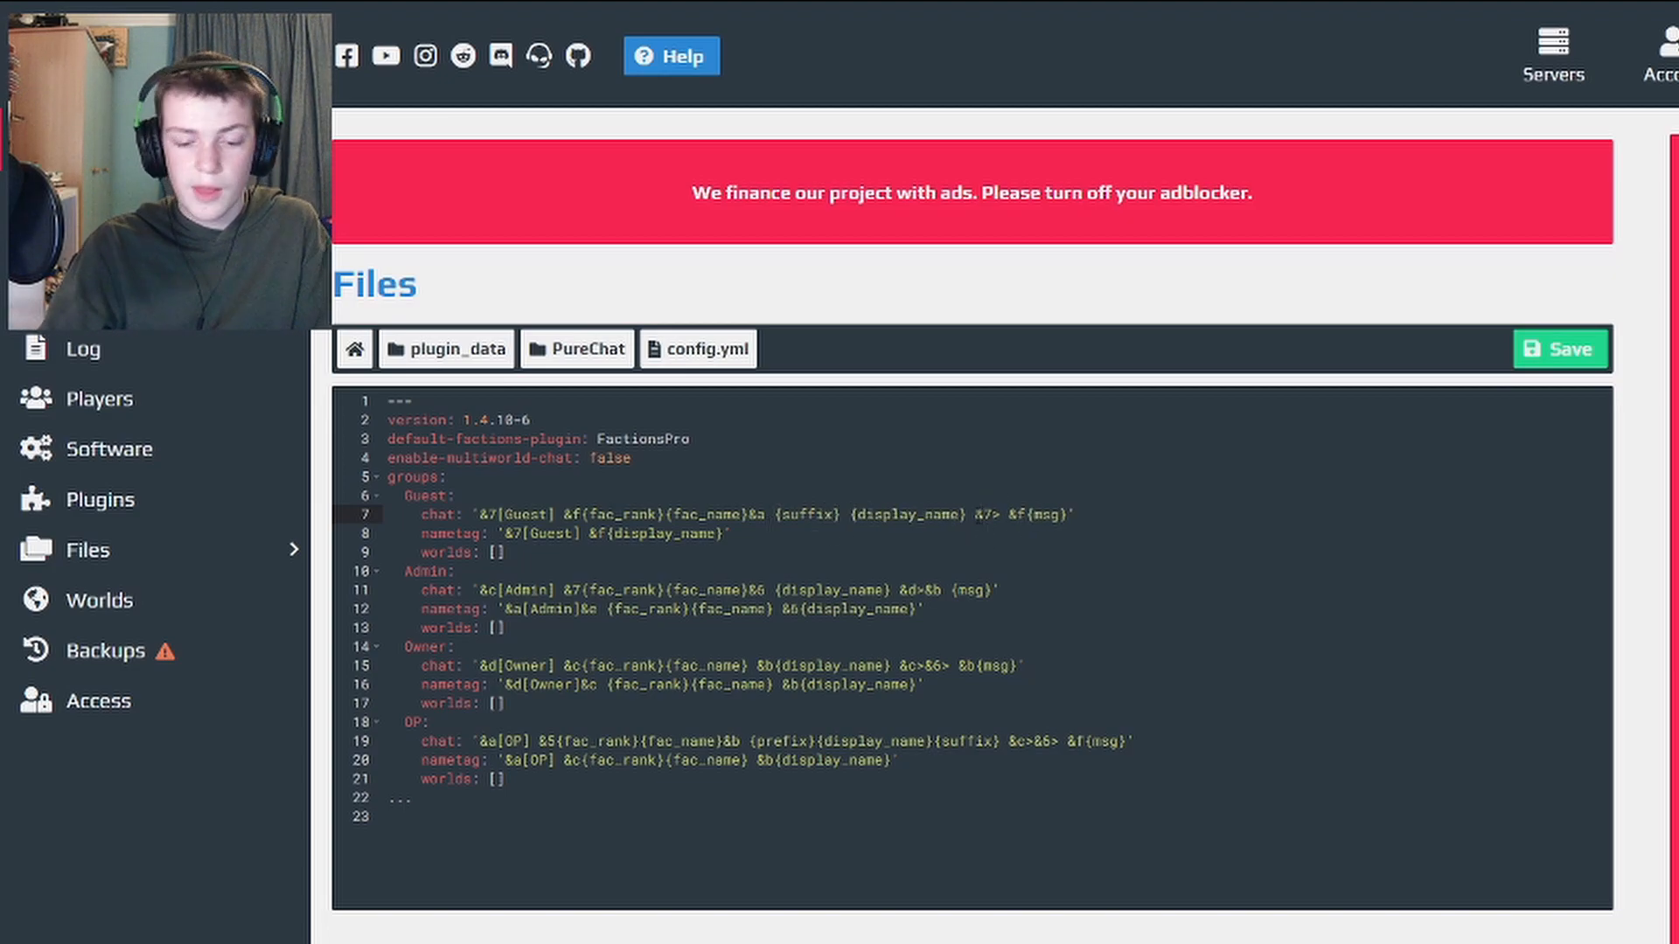
{"action": "type", "text": "{prefix"}
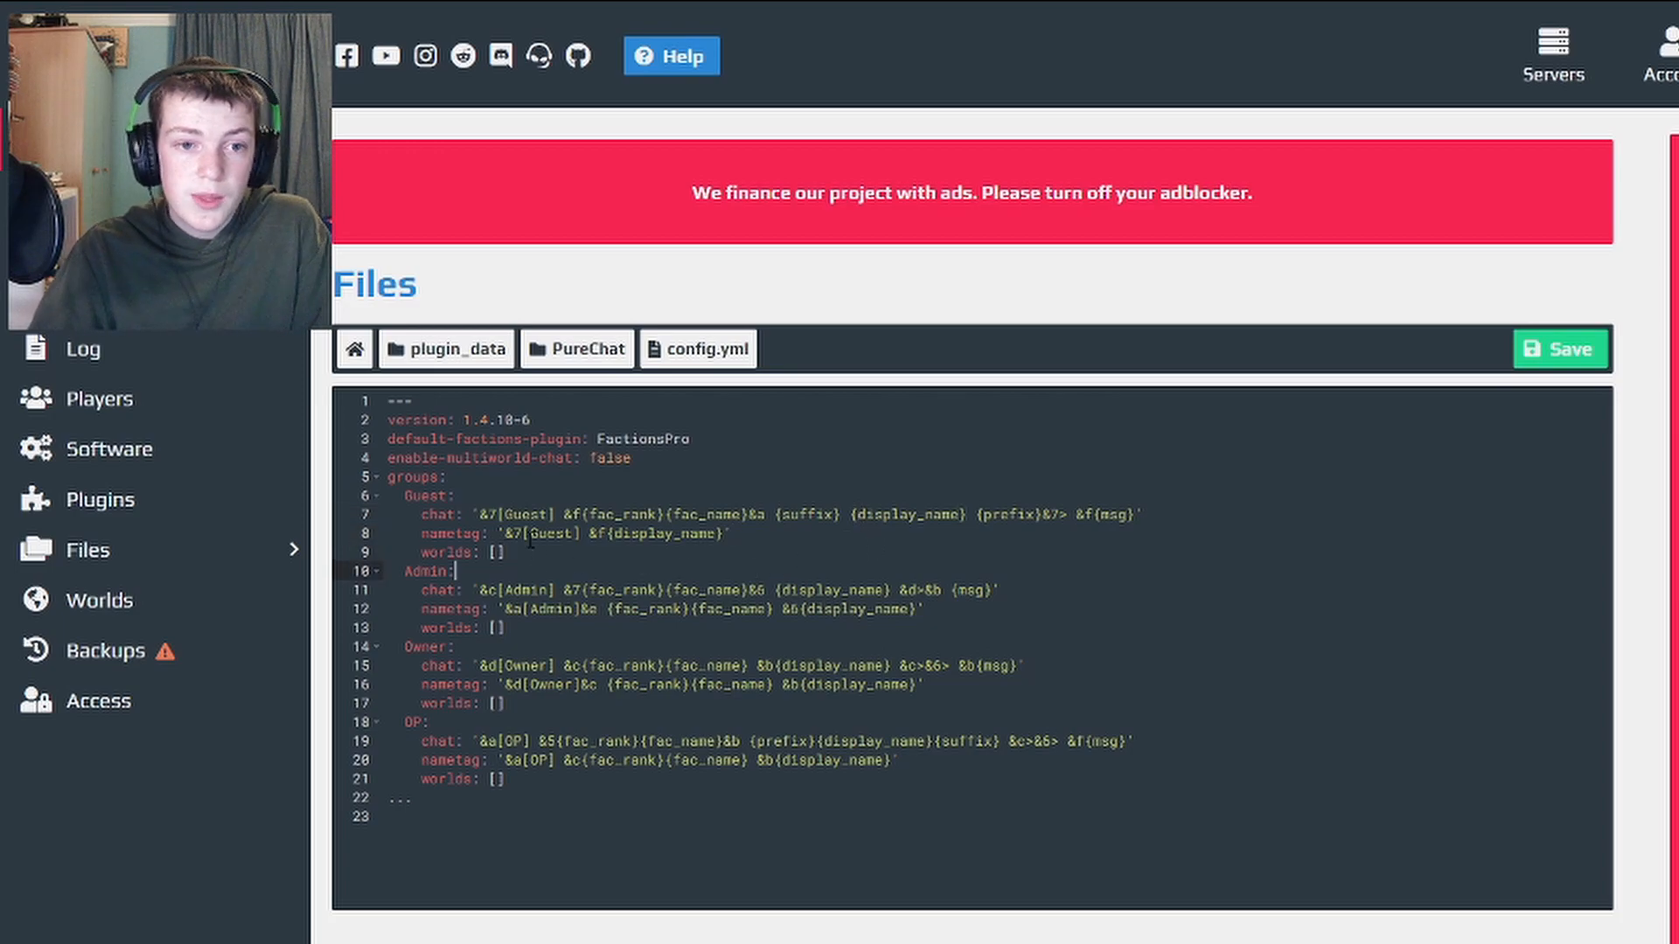
{"action": "left_click", "coordinate": [719, 534]}
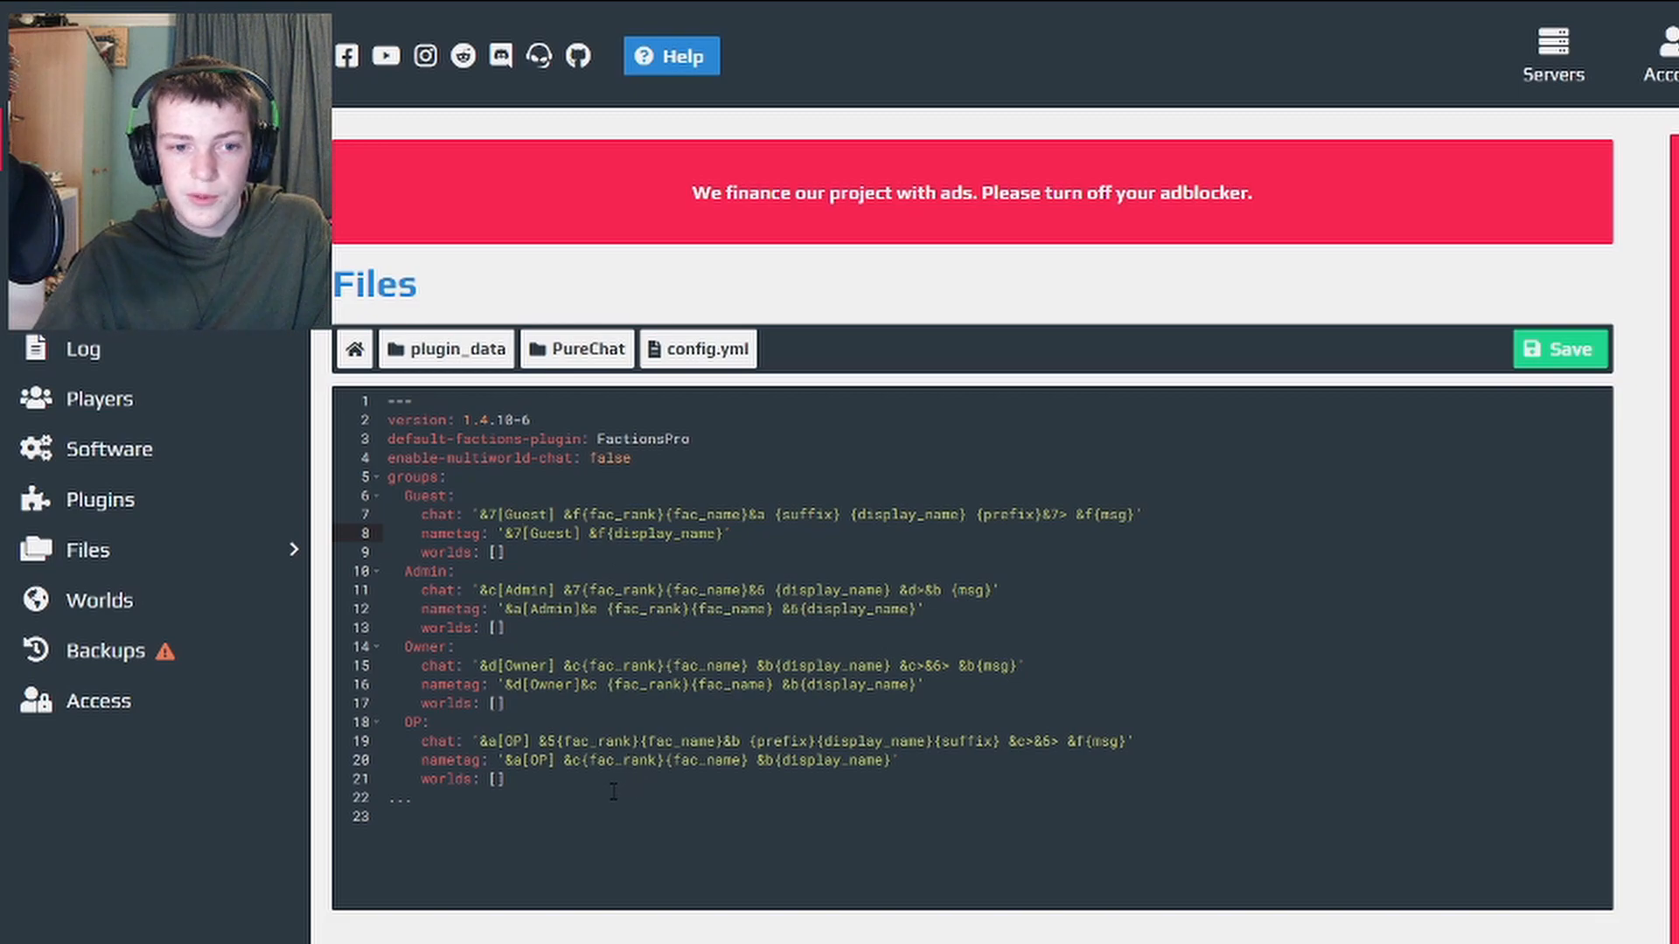
{"action": "left_click", "coordinate": [503, 551]}
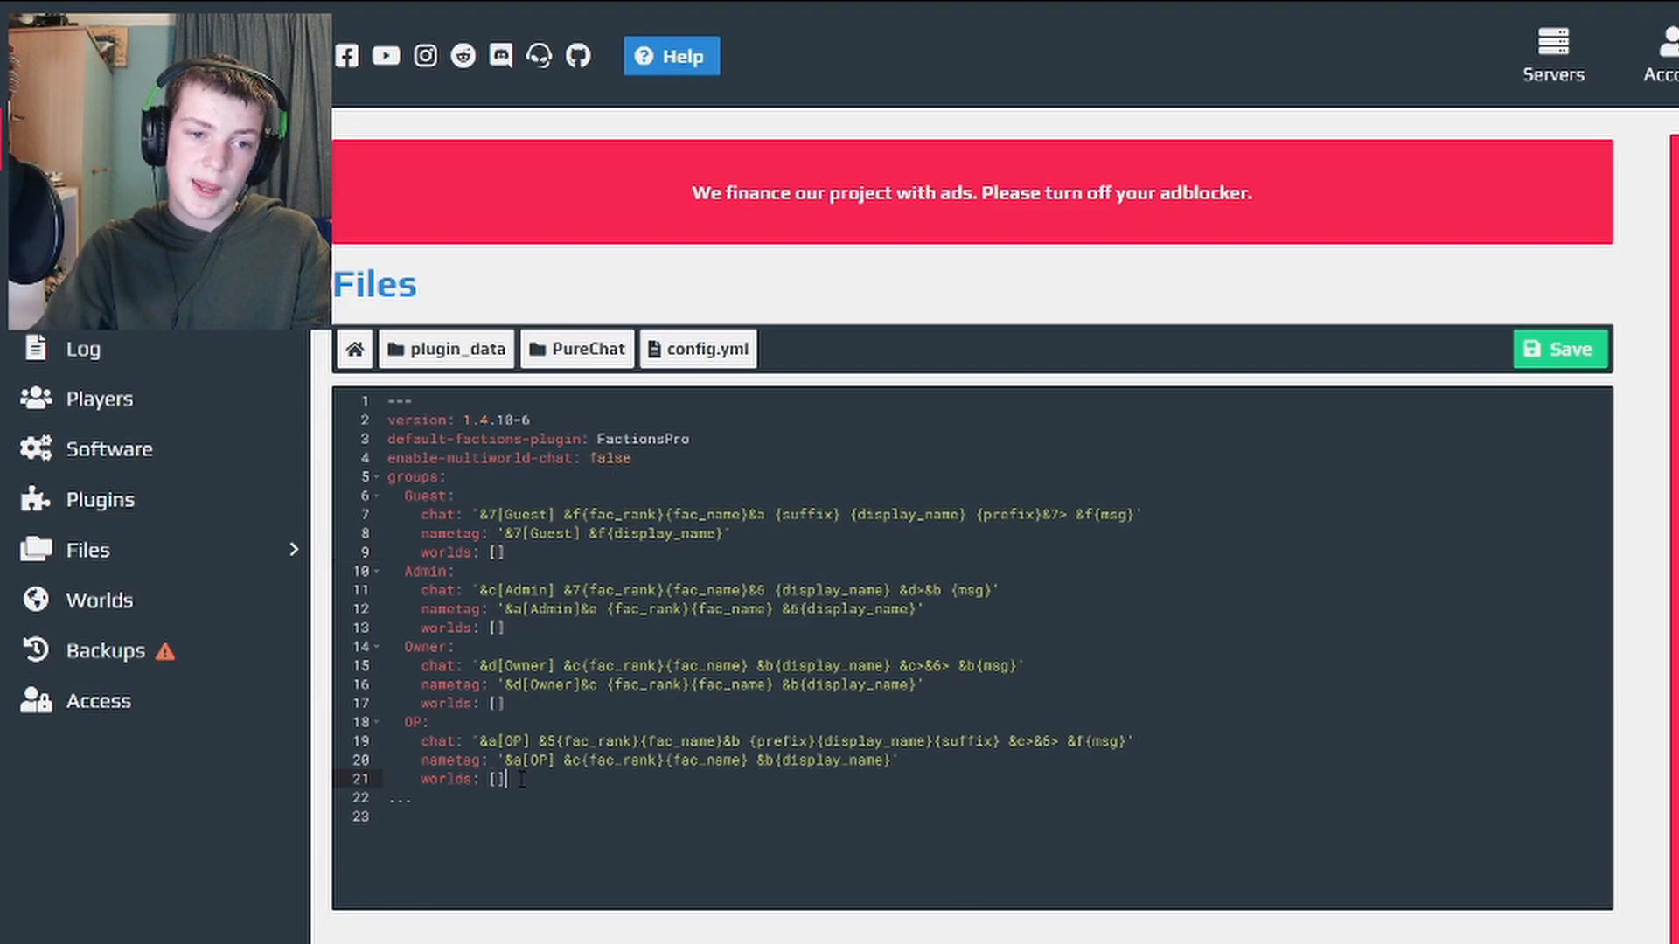
Add a VIP group below OP with chat format '&6(VIP) '
{"action": "key", "text": "Enter"}
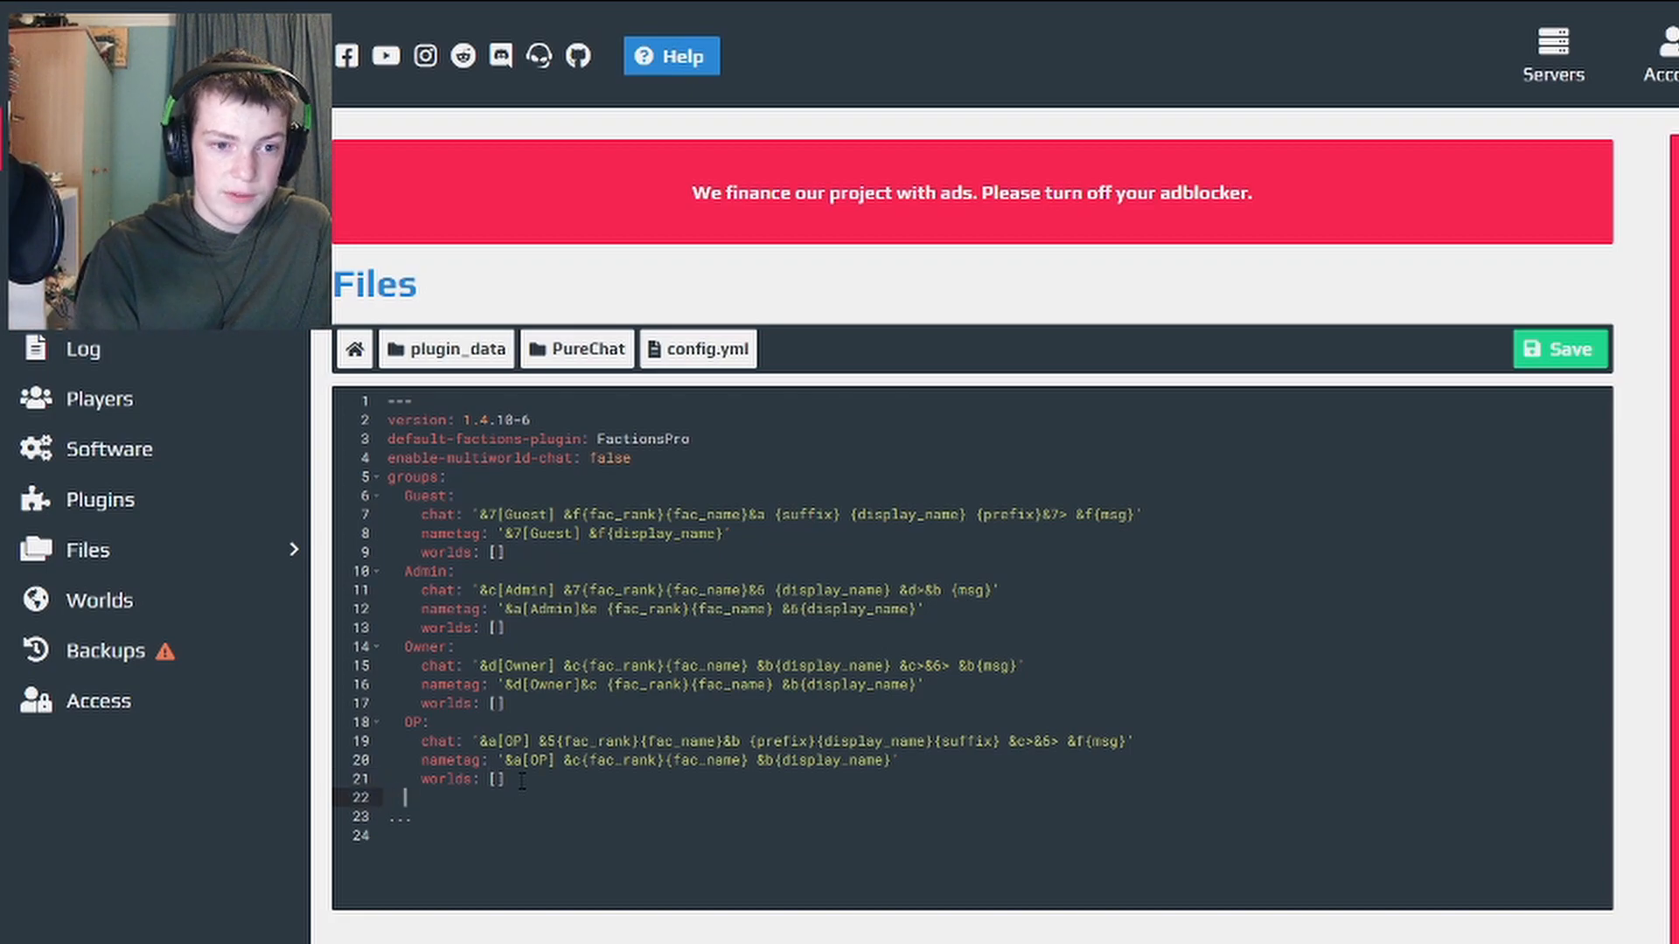
{"action": "type", "text": "vr("}
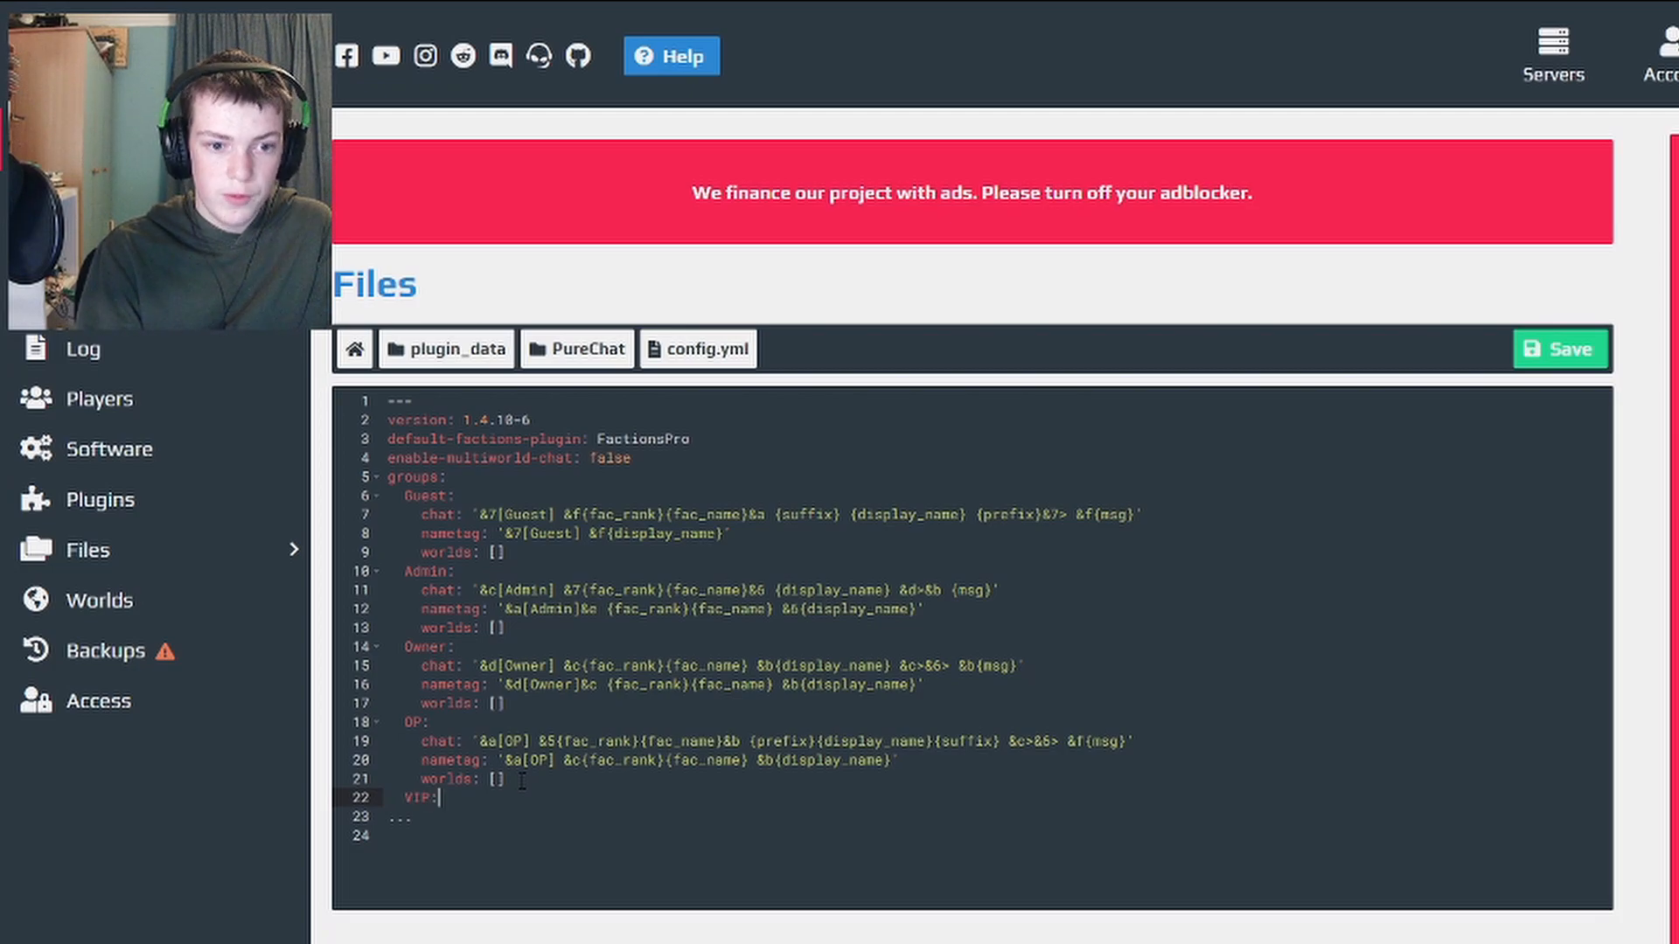
{"action": "type", "text": "c"}
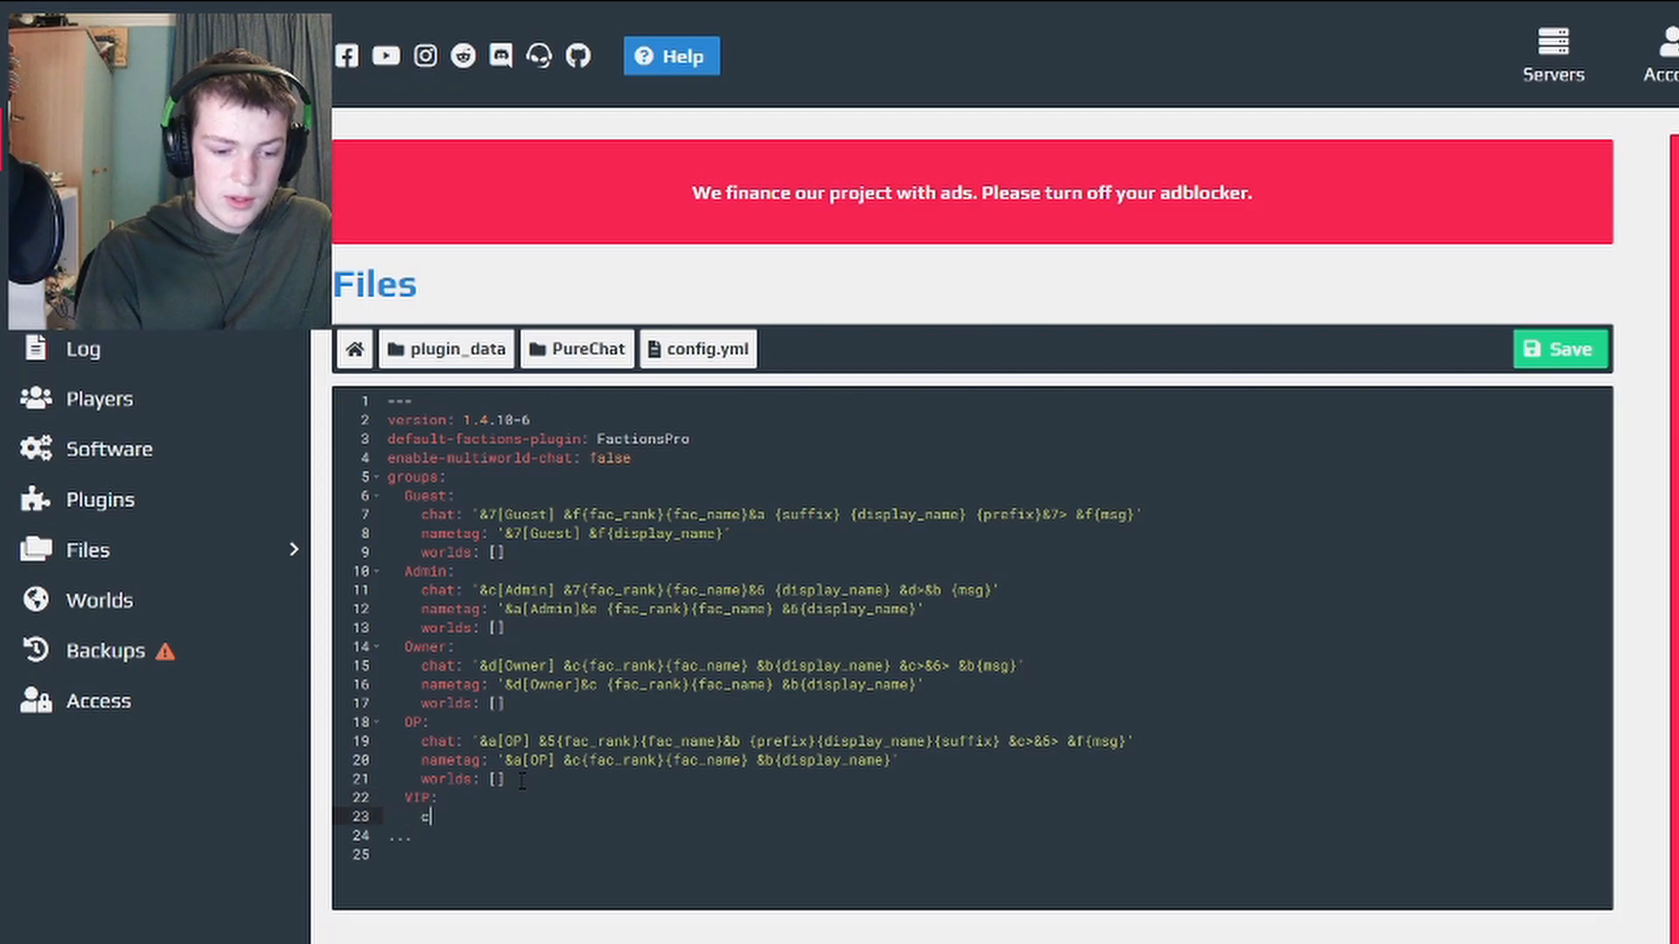
{"action": "type", "text": "hat:"}
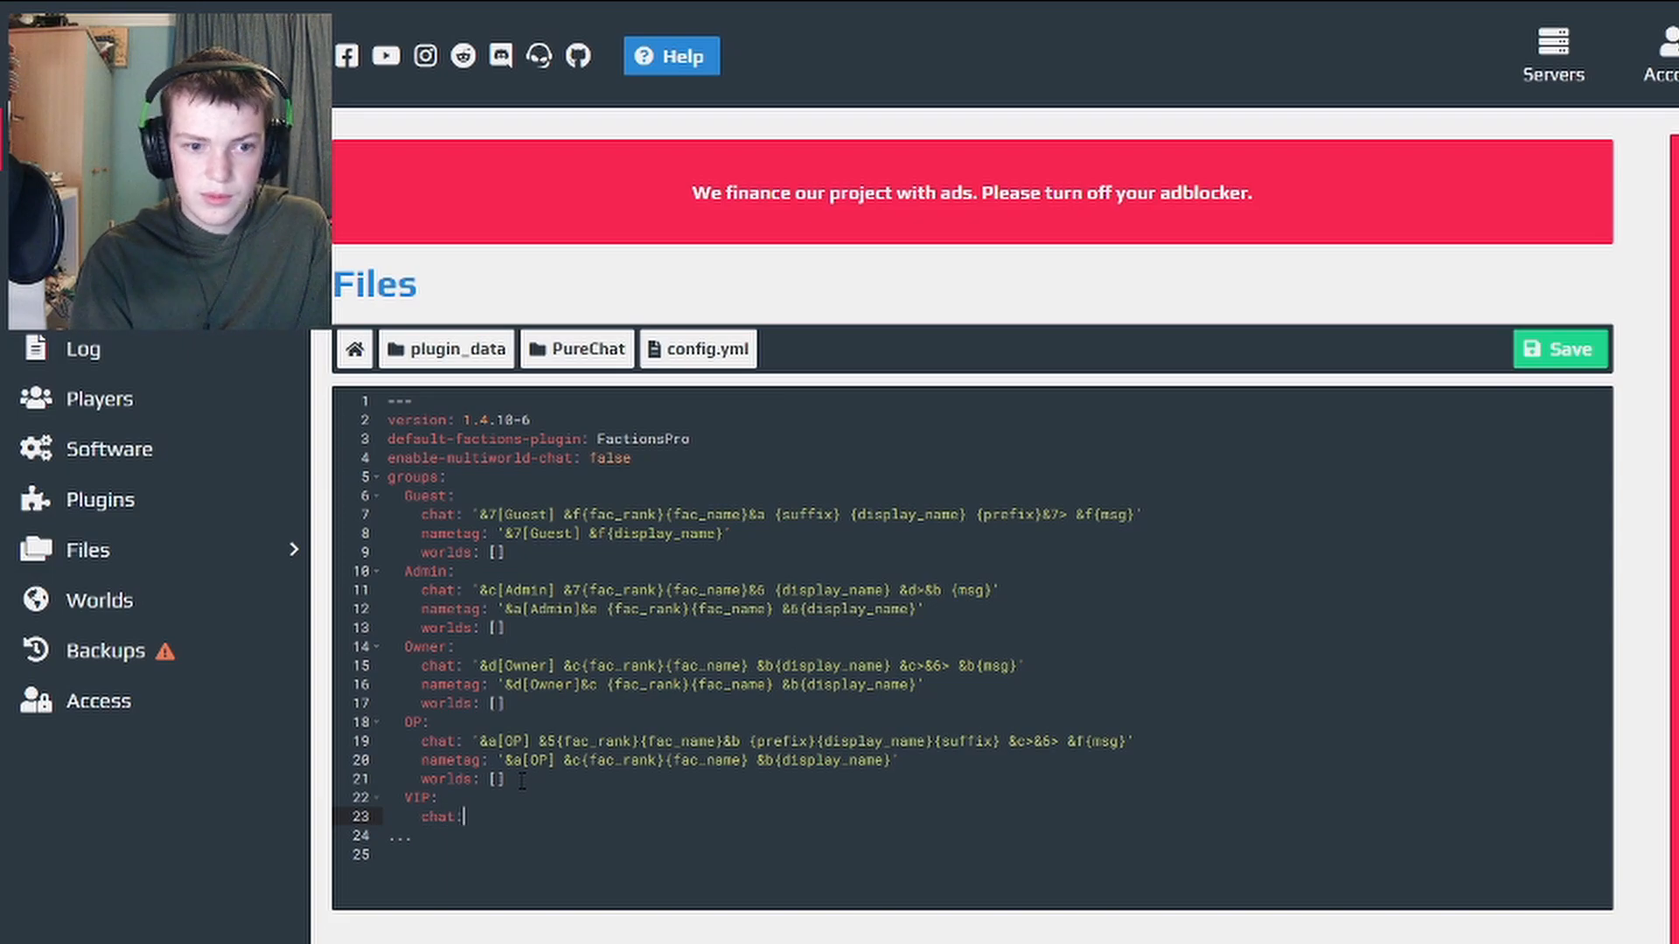
{"action": "type", "text": "''"}
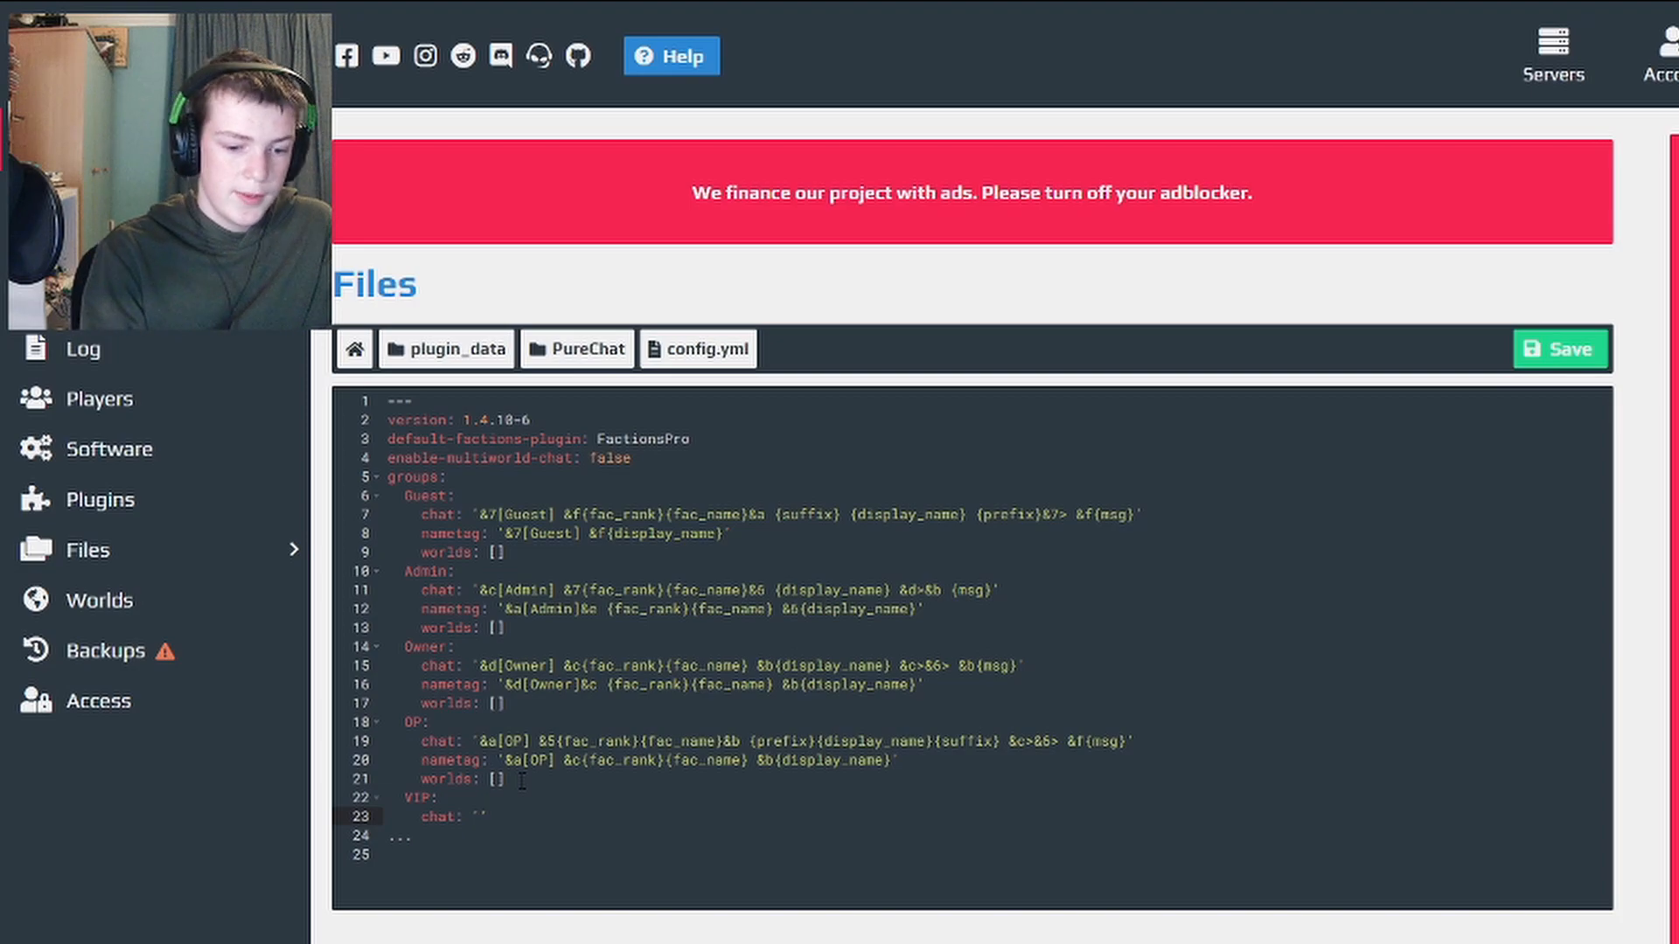
{"action": "type", "text": "&6"}
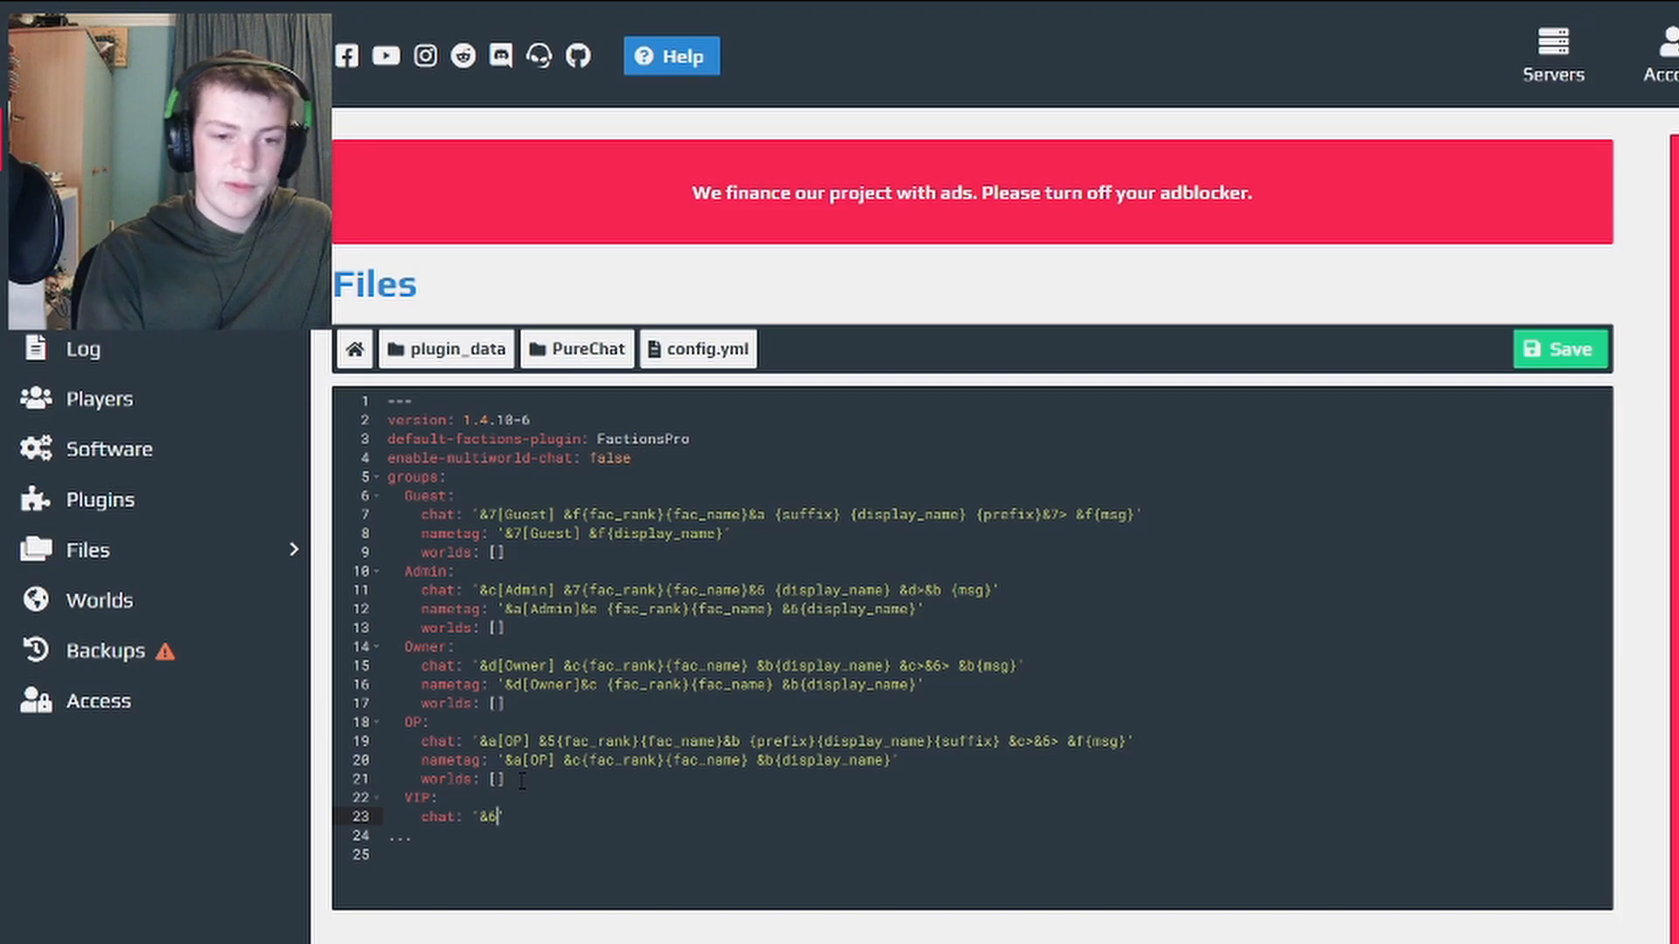
{"action": "type", "text": "V"}
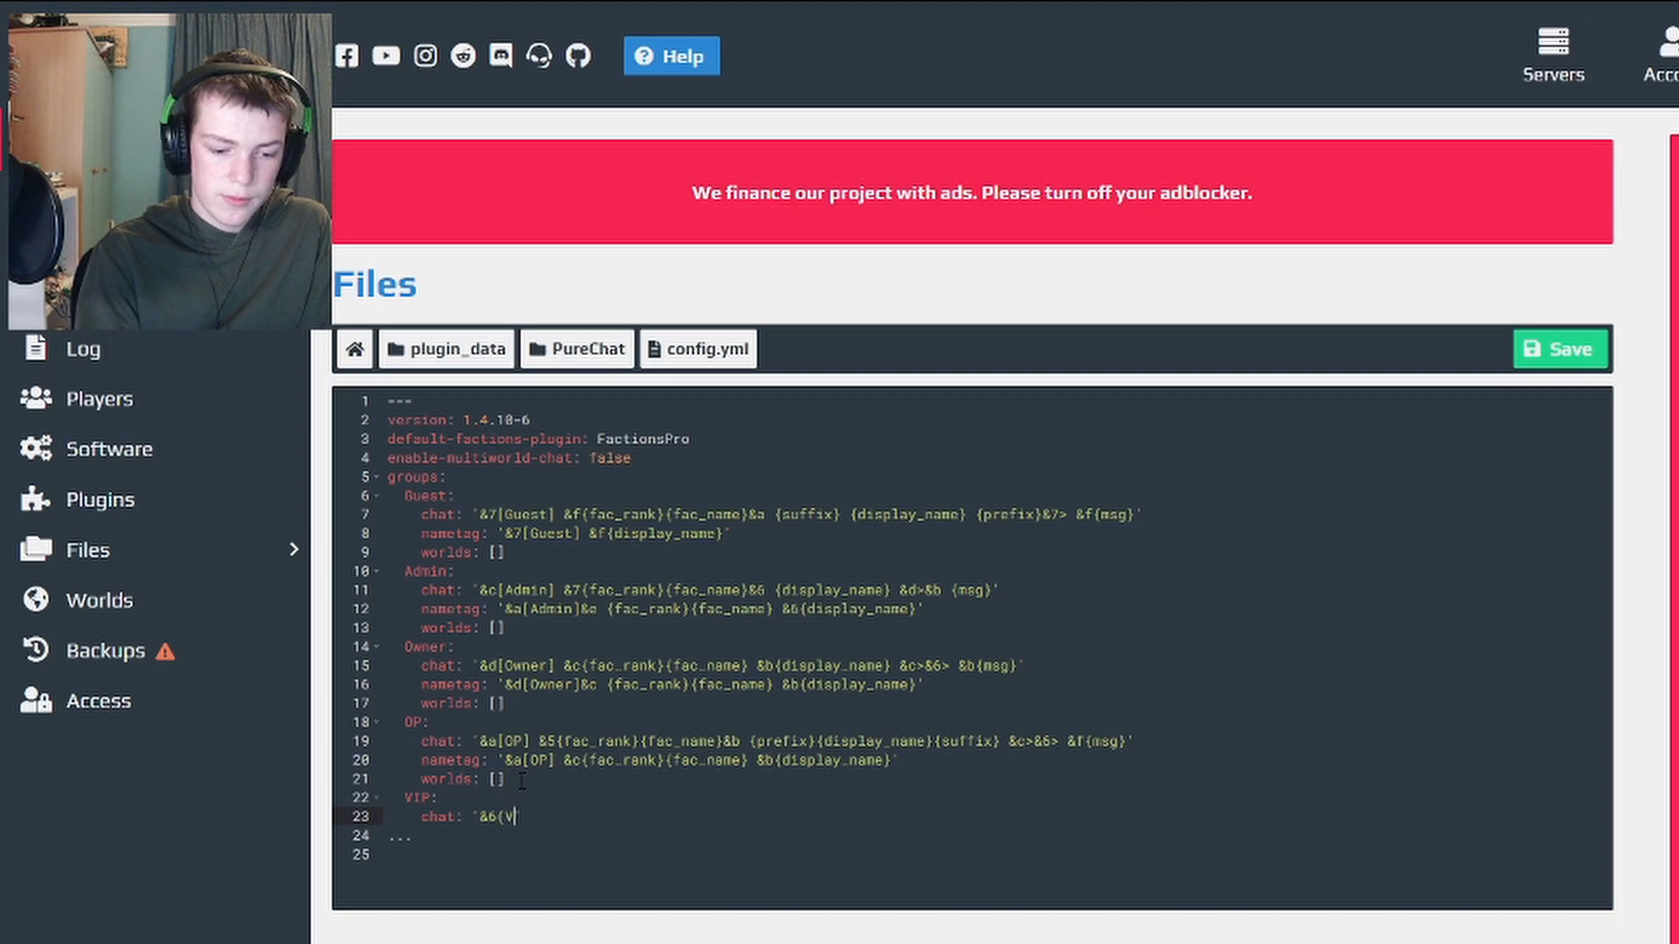
{"action": "type", "text": "IP) '"}
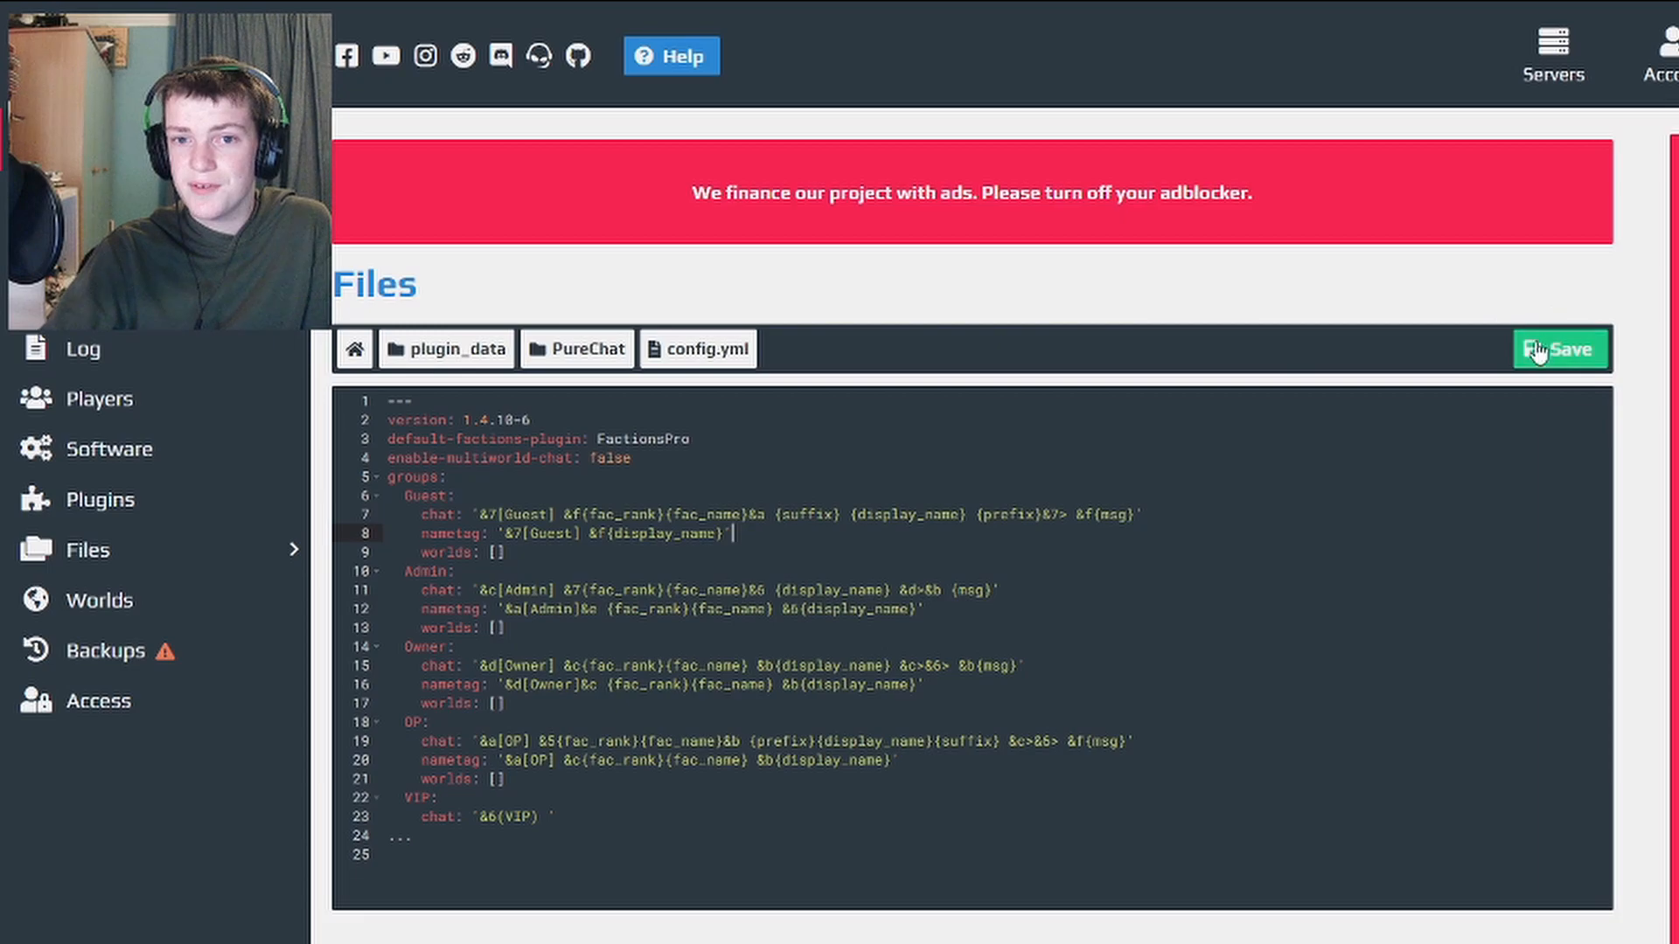
{"action": "mouse_move", "coordinate": [1065, 369]}
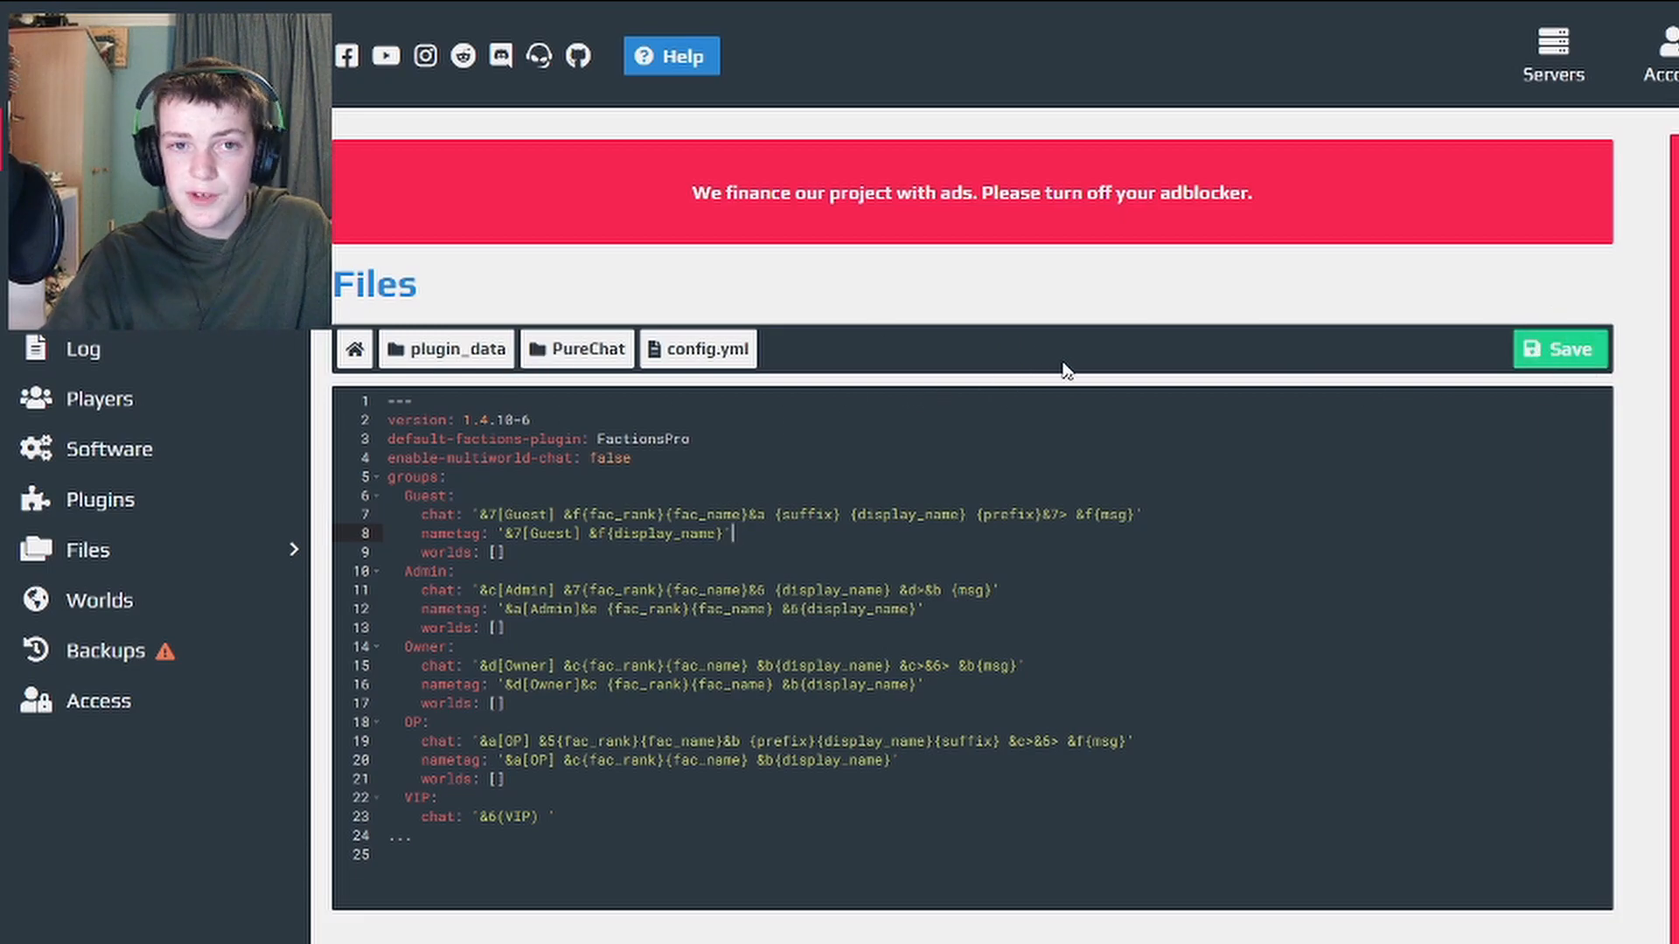
{"action": "mouse_move", "coordinate": [910, 374]}
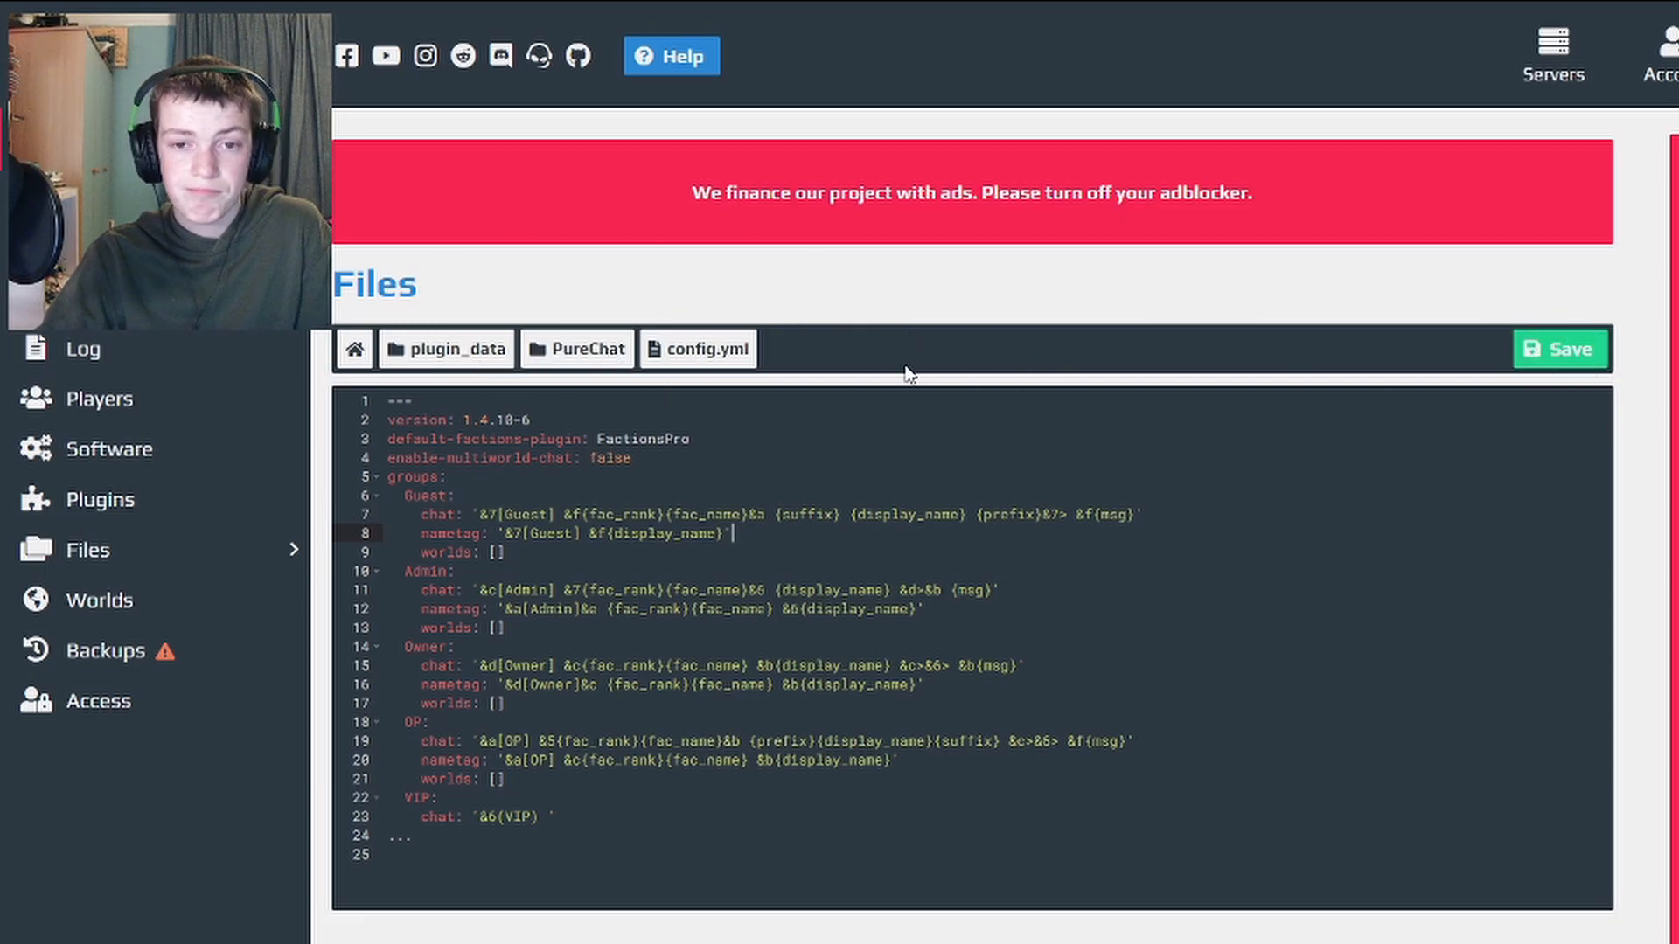